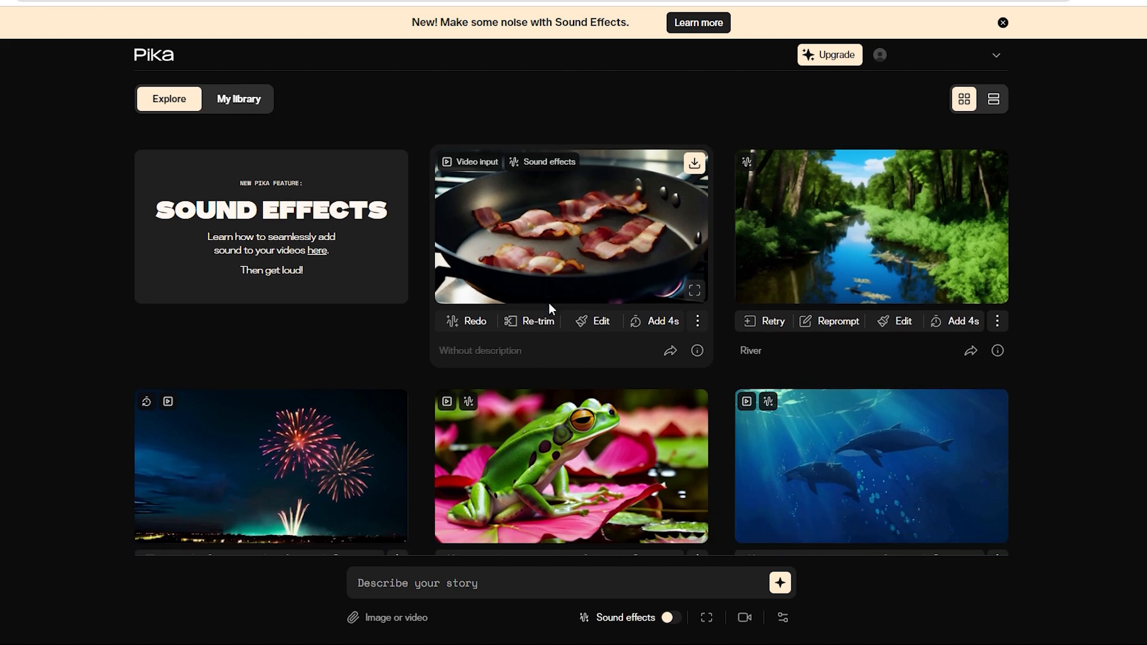
Step: Scroll down through the Explore feed of generated videos
{"action": "scroll", "scroll_direction": "down", "scroll_amount": 3}
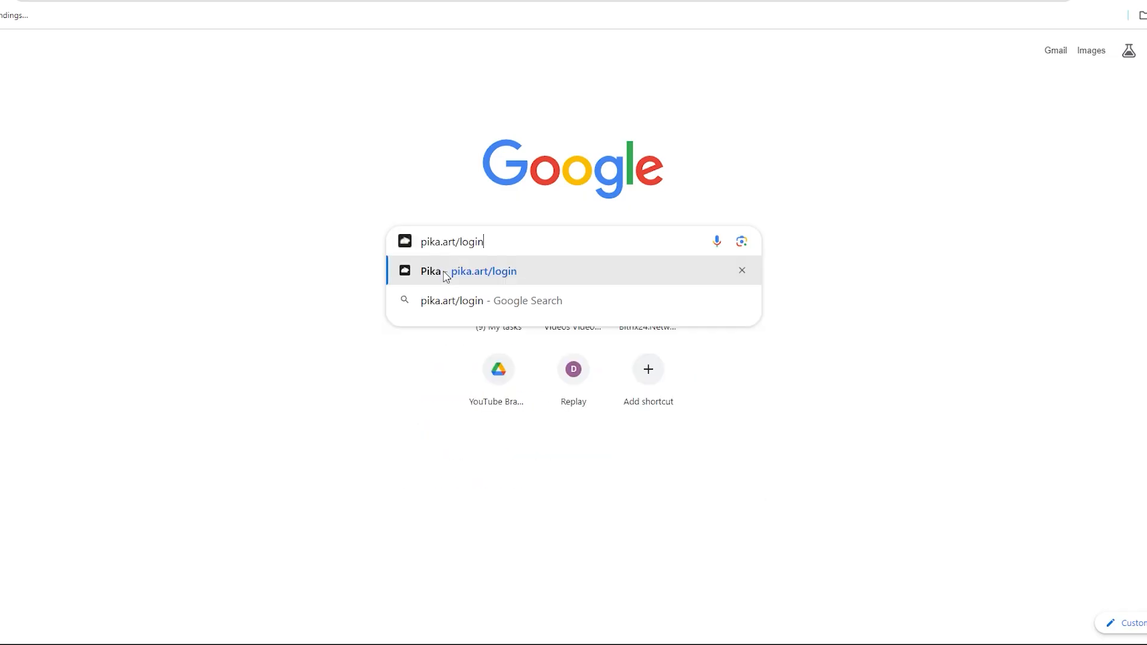
Step: Go to pika.art/login and sign in with Discord
{"action": "left_click", "coordinate": [458, 271]}
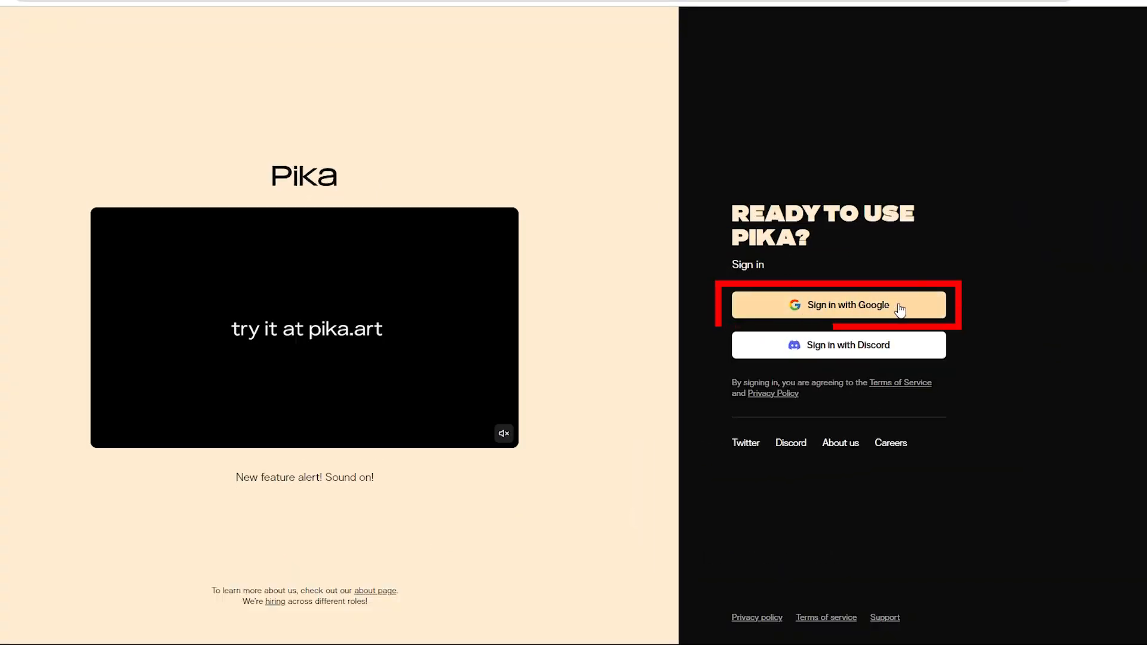
{"action": "mouse_move", "coordinate": [845, 356]}
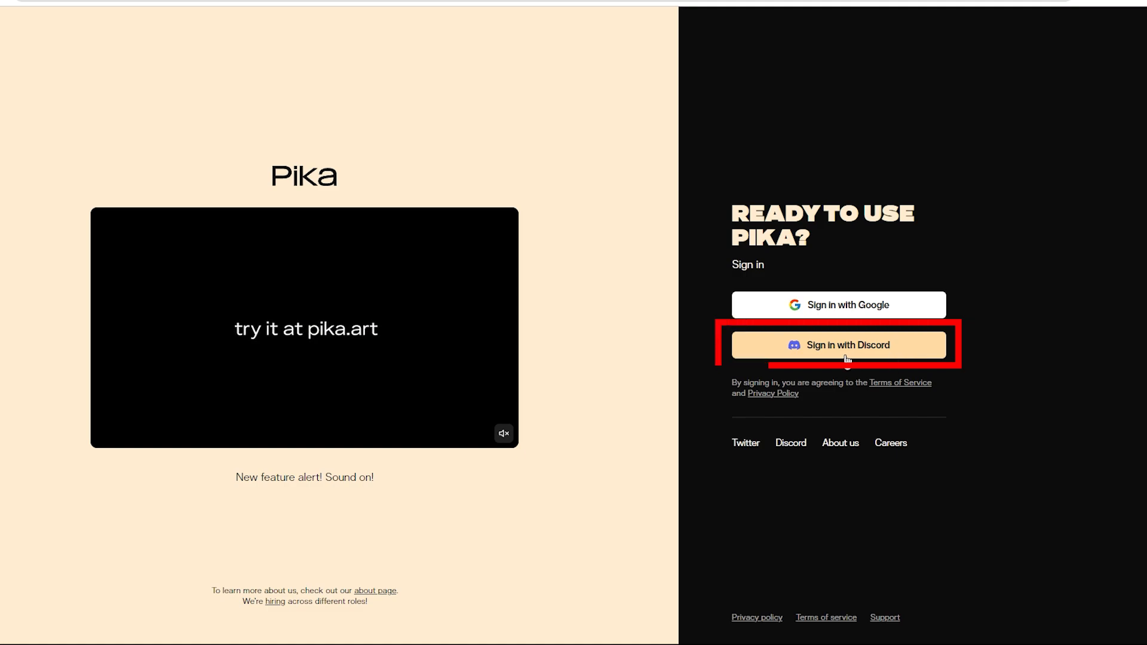
{"action": "left_click", "coordinate": [838, 344]}
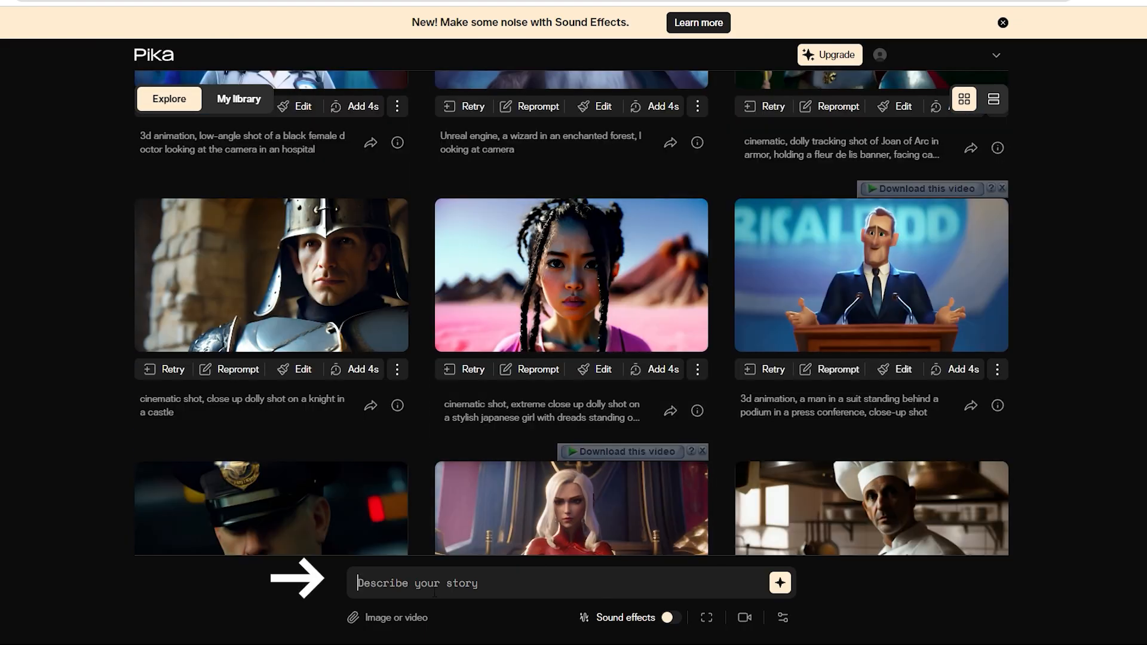
Step: Enter 'imp' into the Describe your story prompt box
{"action": "type", "text": "improve"}
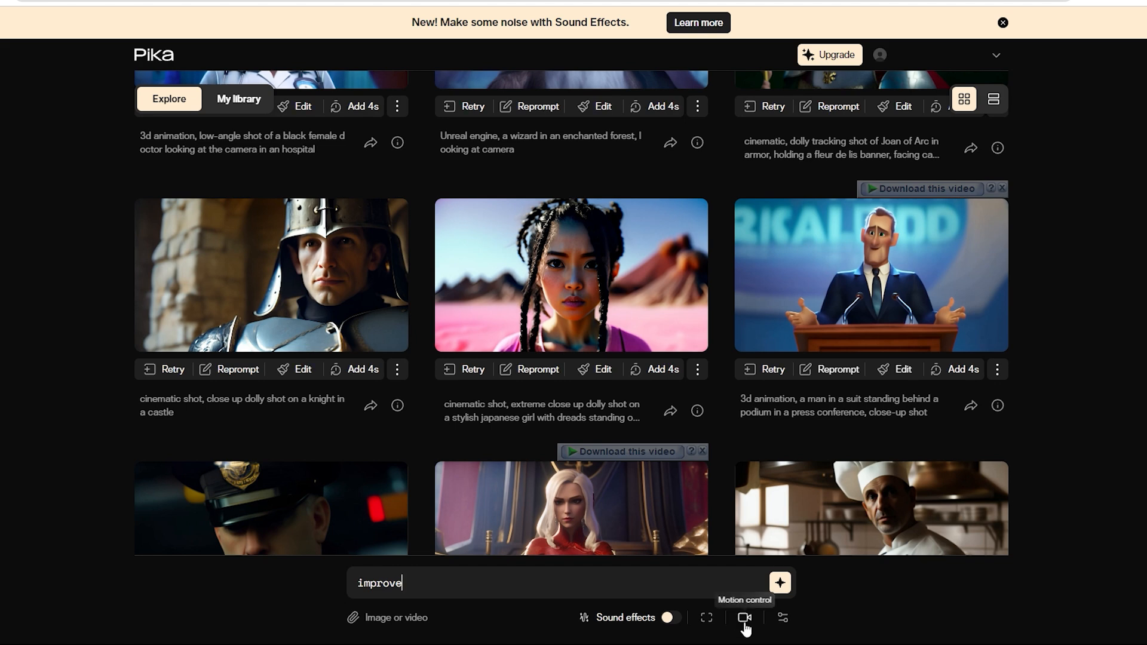
{"action": "mouse_move", "coordinate": [782, 635]}
{"action": "type", "text": "Monkey eat banana in style of cartoon"}
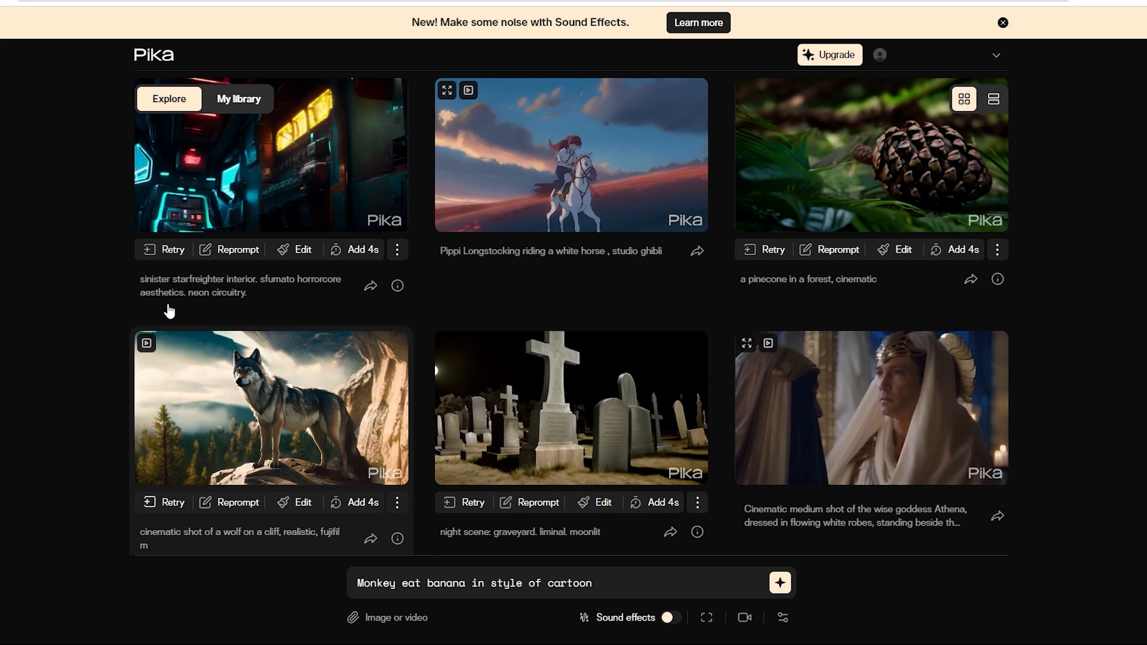
{"action": "scroll", "scroll_direction": "down", "scroll_amount": 3}
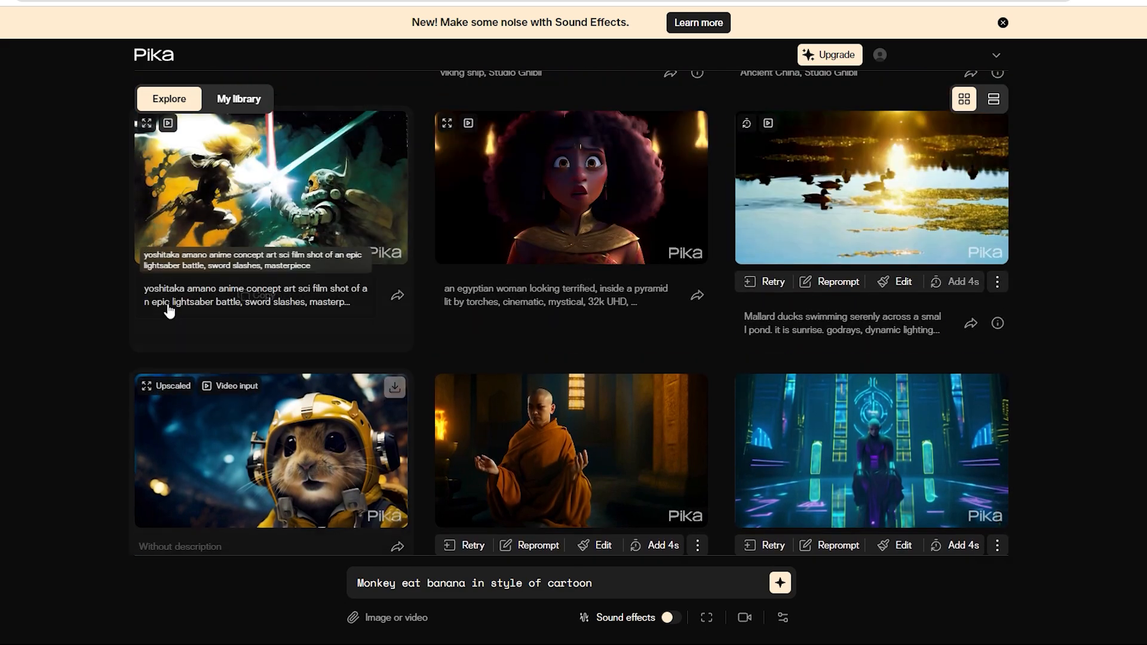
{"action": "scroll", "scroll_direction": "down", "scroll_amount": 3}
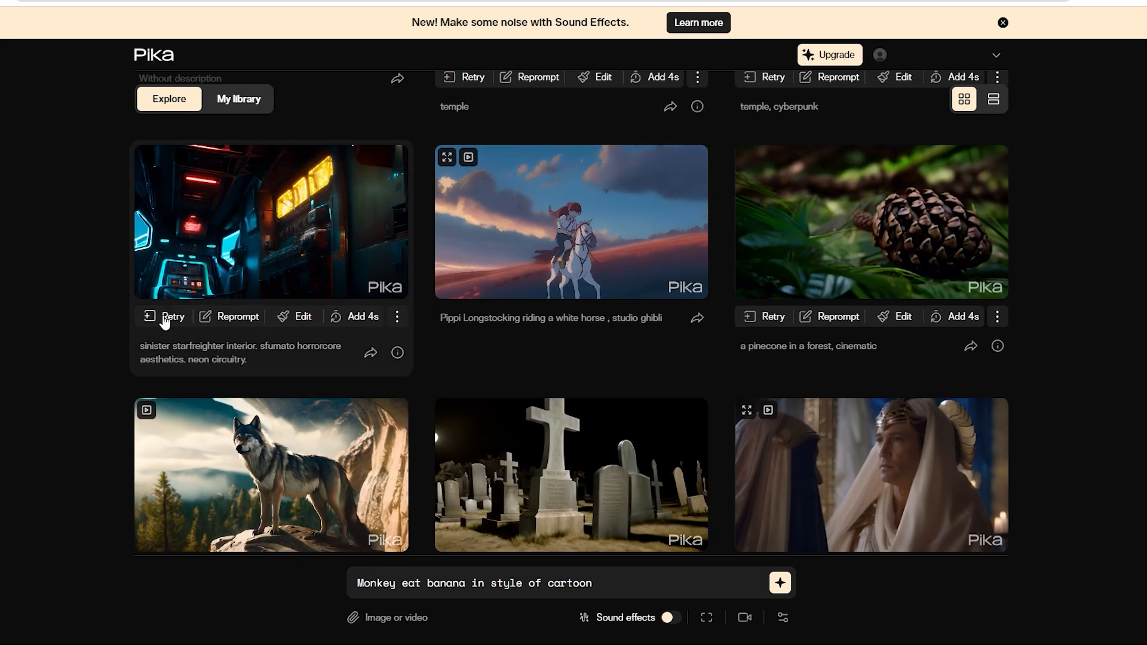
{"action": "scroll", "scroll_direction": "down", "scroll_amount": 3}
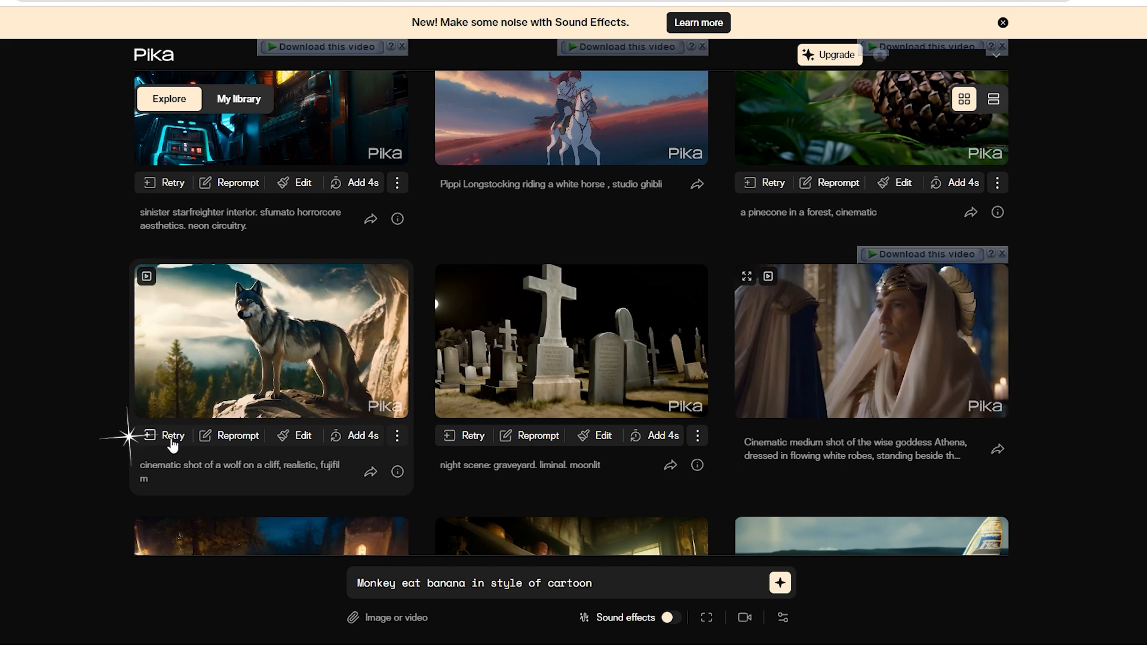
{"action": "left_click", "coordinate": [172, 435]}
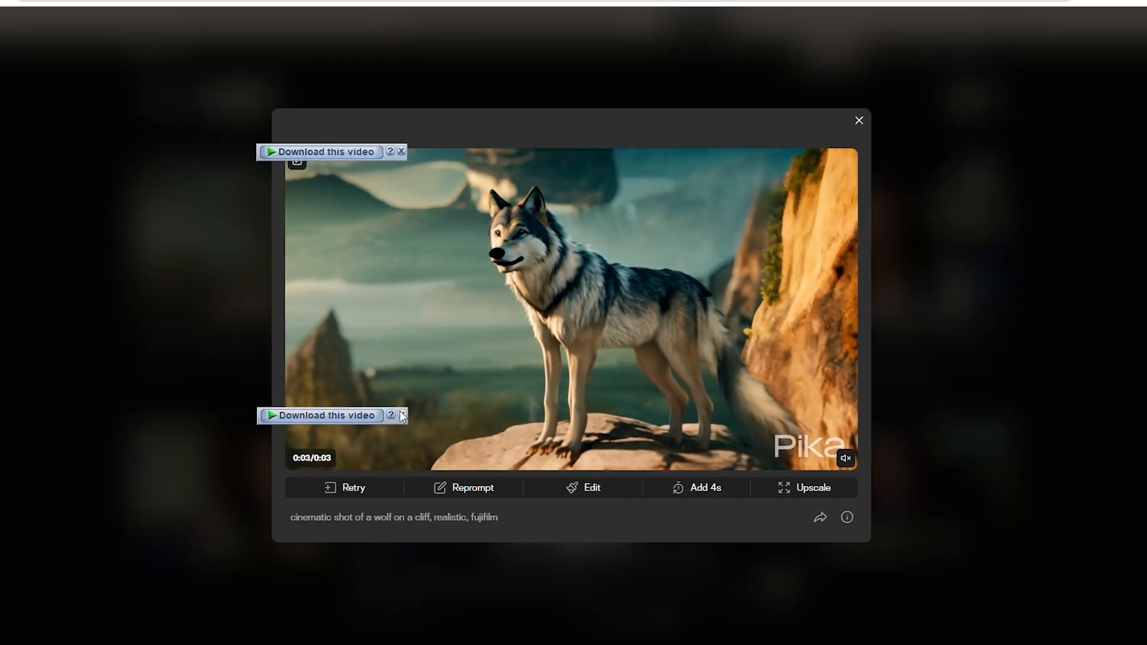
{"action": "left_click", "coordinate": [857, 119]}
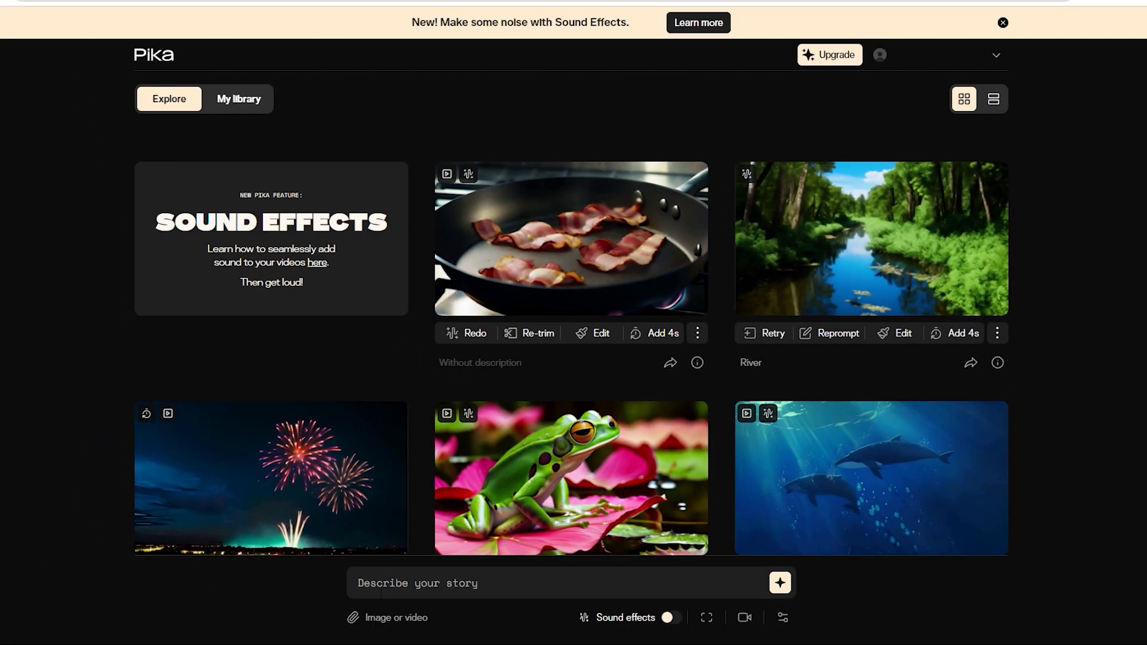
Step: Generate 'a sloth hanging from a tree in the jungle in the style of a cartoon' and show My library
{"action": "type", "text": "a sloth hanging from a tree in the jungle in the style of a cartoon"}
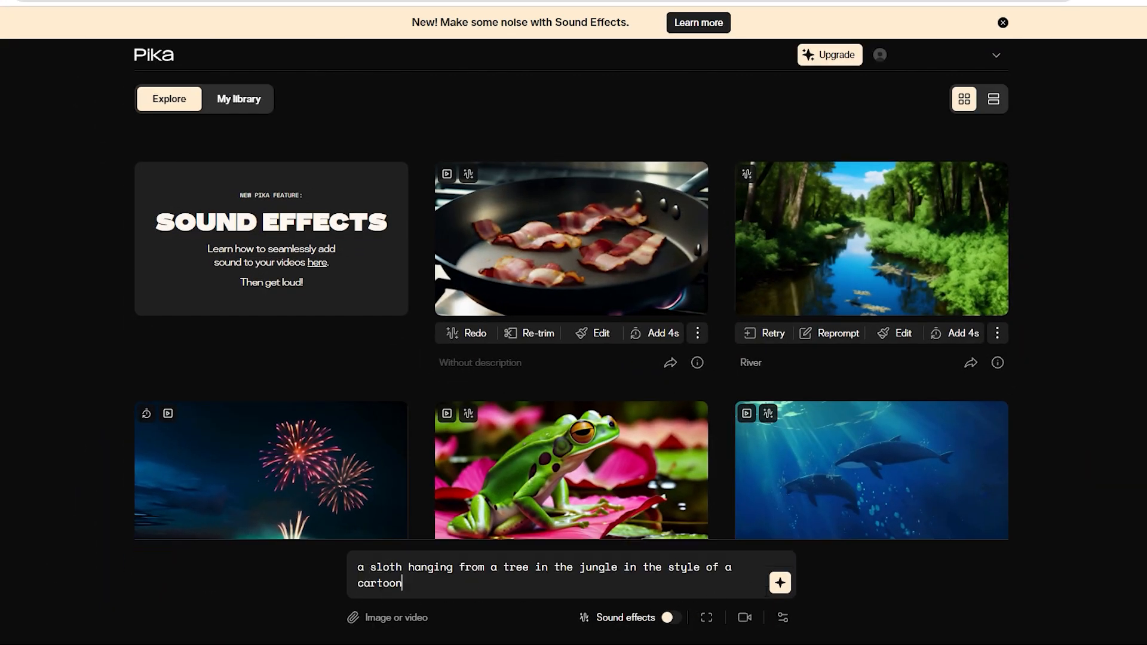
{"action": "left_click", "coordinate": [779, 583]}
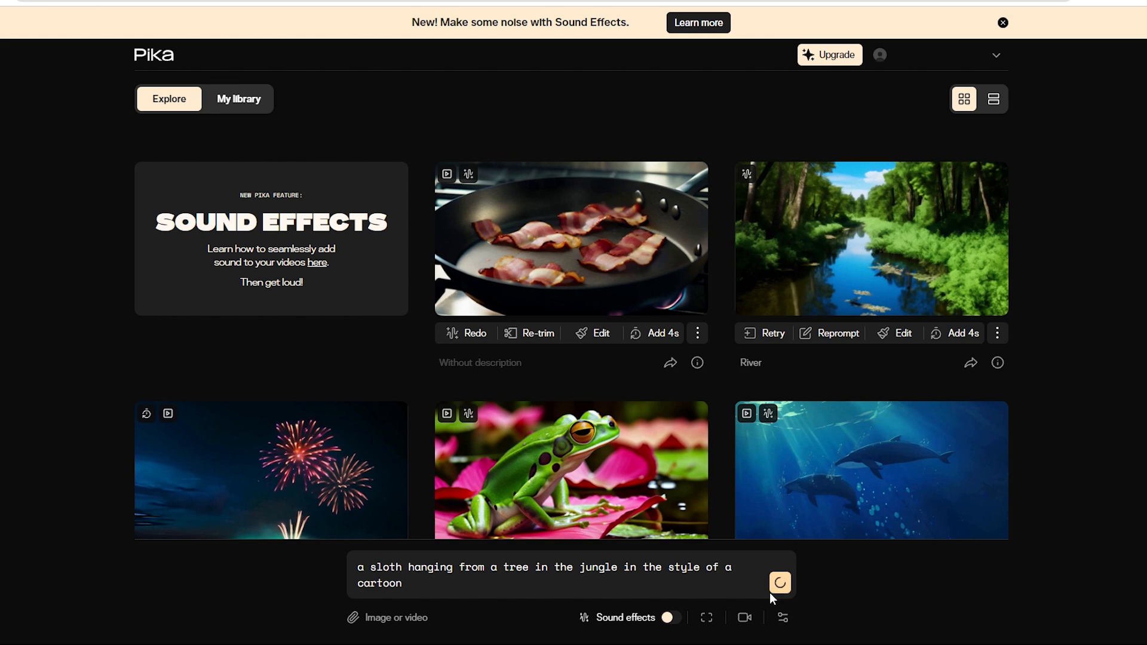
{"action": "left_click", "coordinate": [779, 583]}
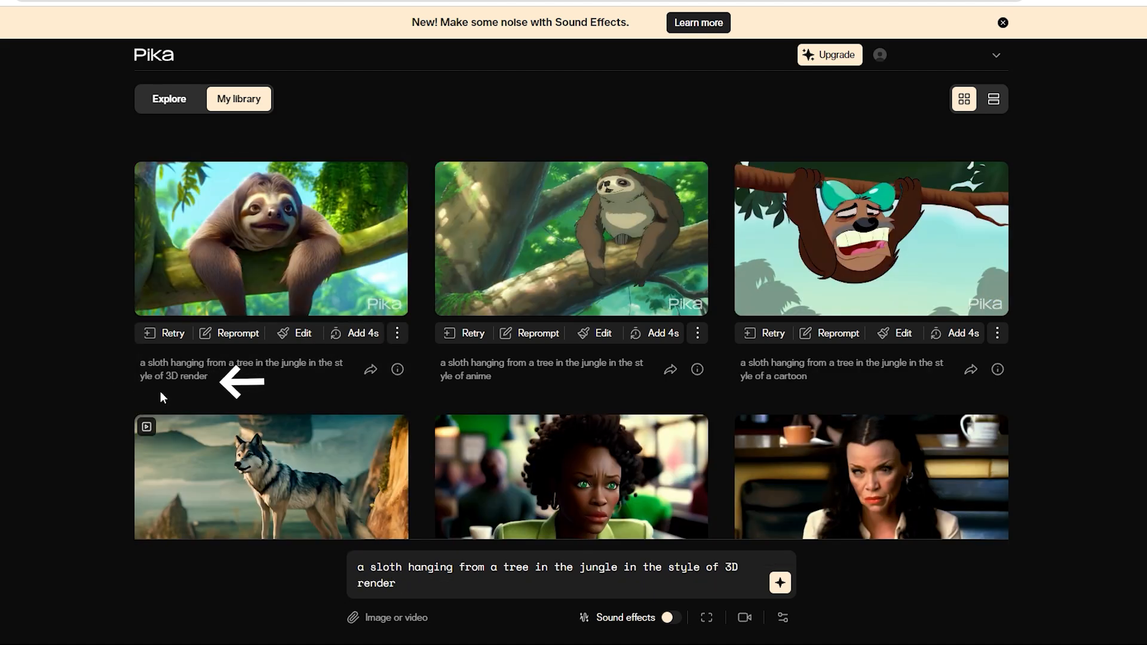
{"action": "mouse_move", "coordinate": [253, 272]}
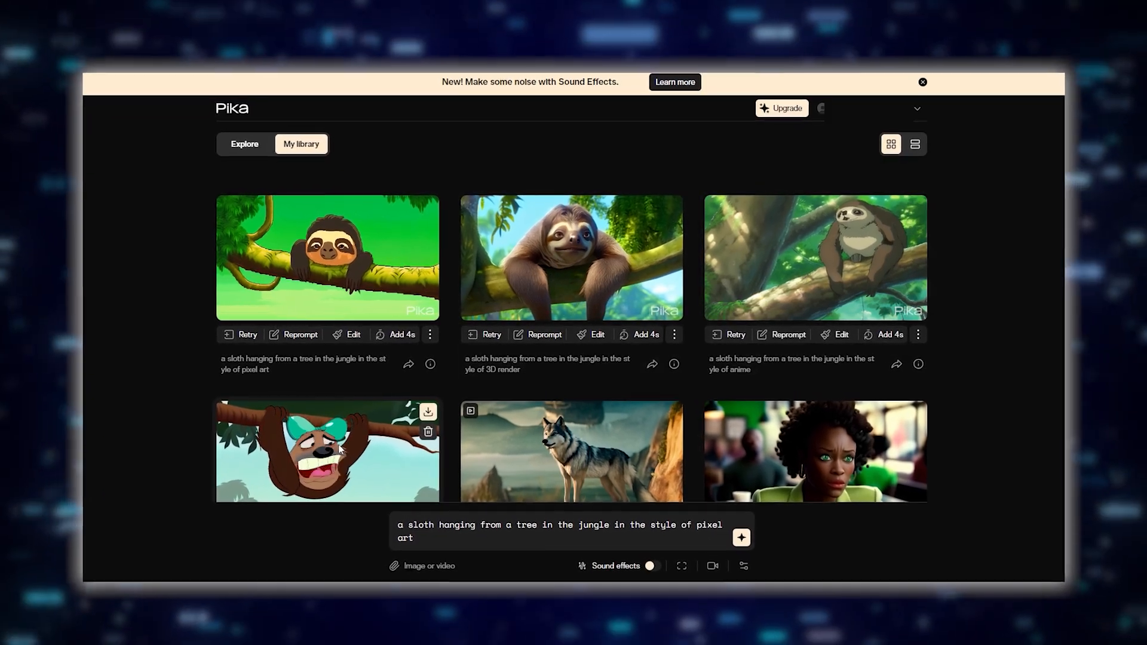
Step: Review the anime-style sloth and River videos enlarged, closing each preview
{"action": "left_click", "coordinate": [326, 451]}
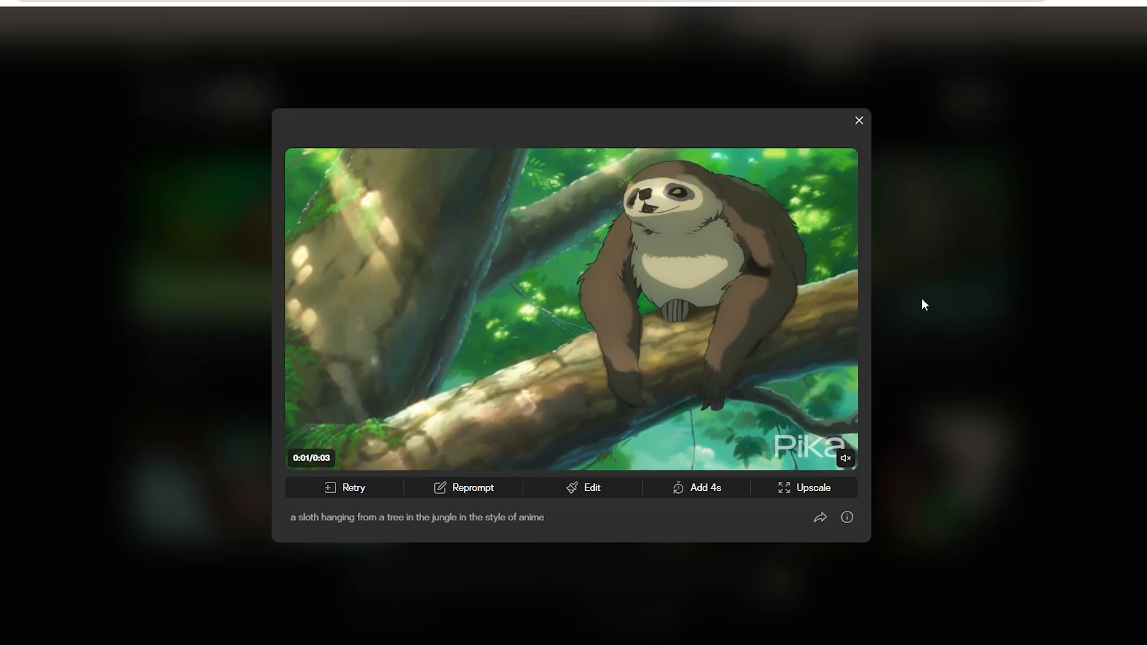
{"action": "left_click", "coordinate": [859, 119]}
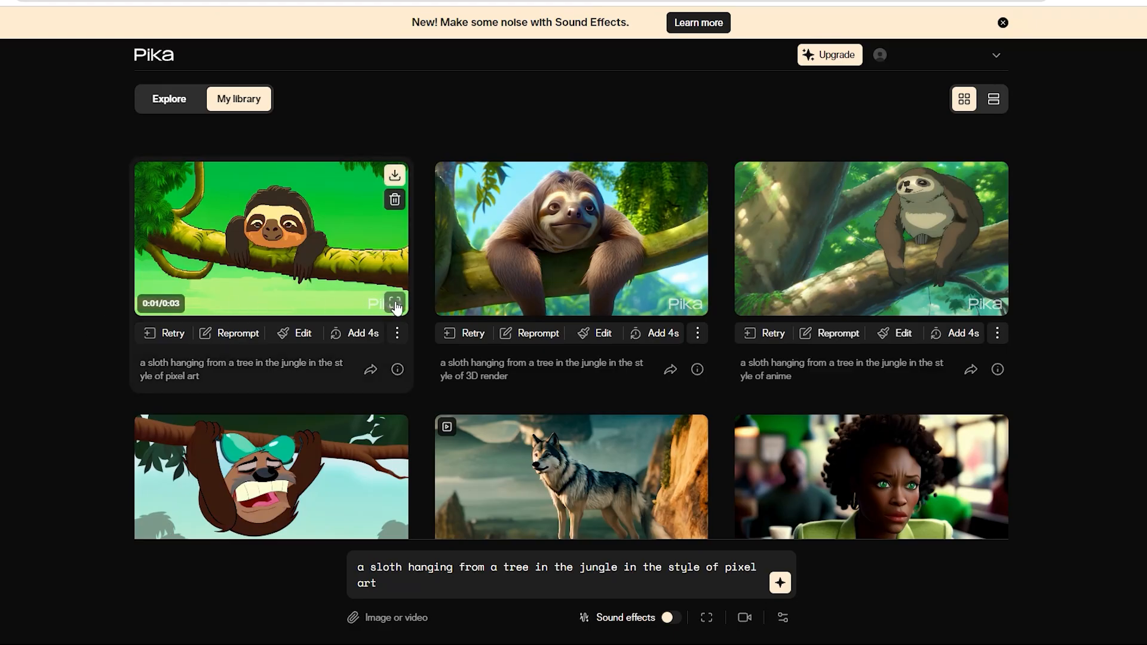
{"action": "left_click", "coordinate": [393, 305]}
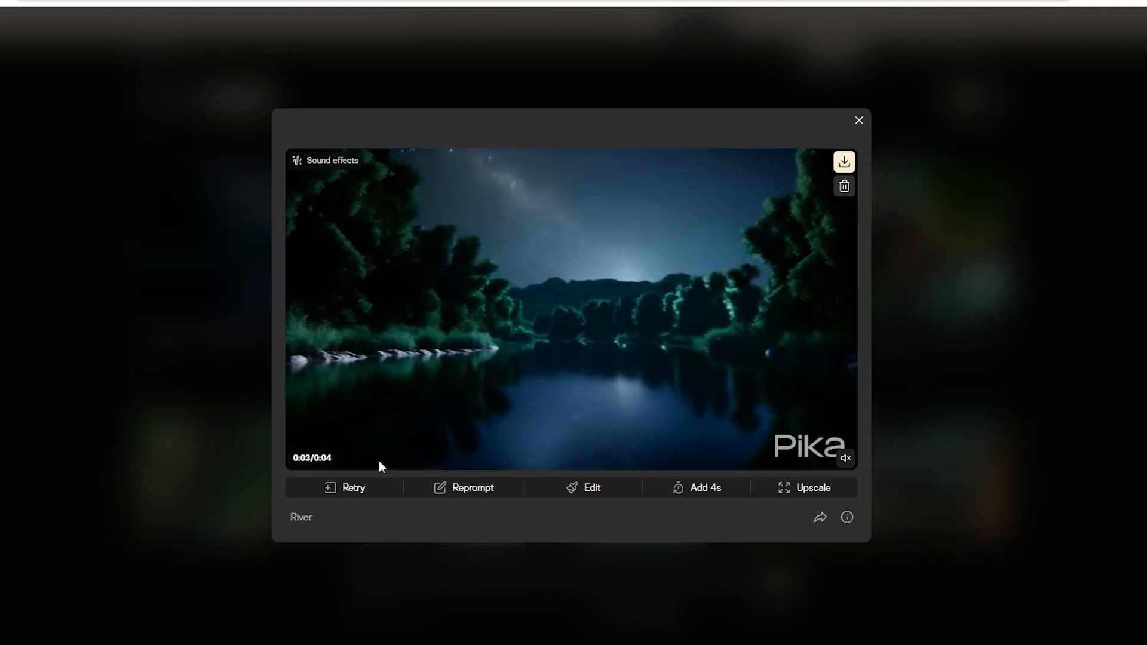
{"action": "left_click", "coordinate": [858, 119]}
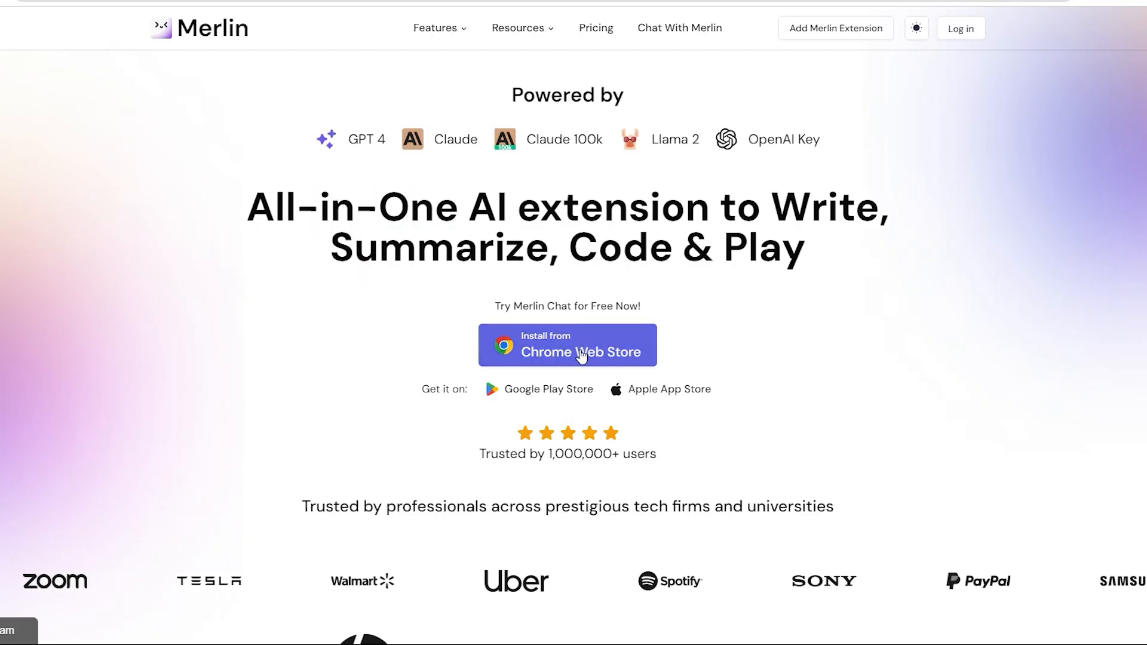
Step: Add the Merlin extension to Chrome and send it the pixel-art cow-eating-grass prompt
{"action": "left_click", "coordinate": [568, 344]}
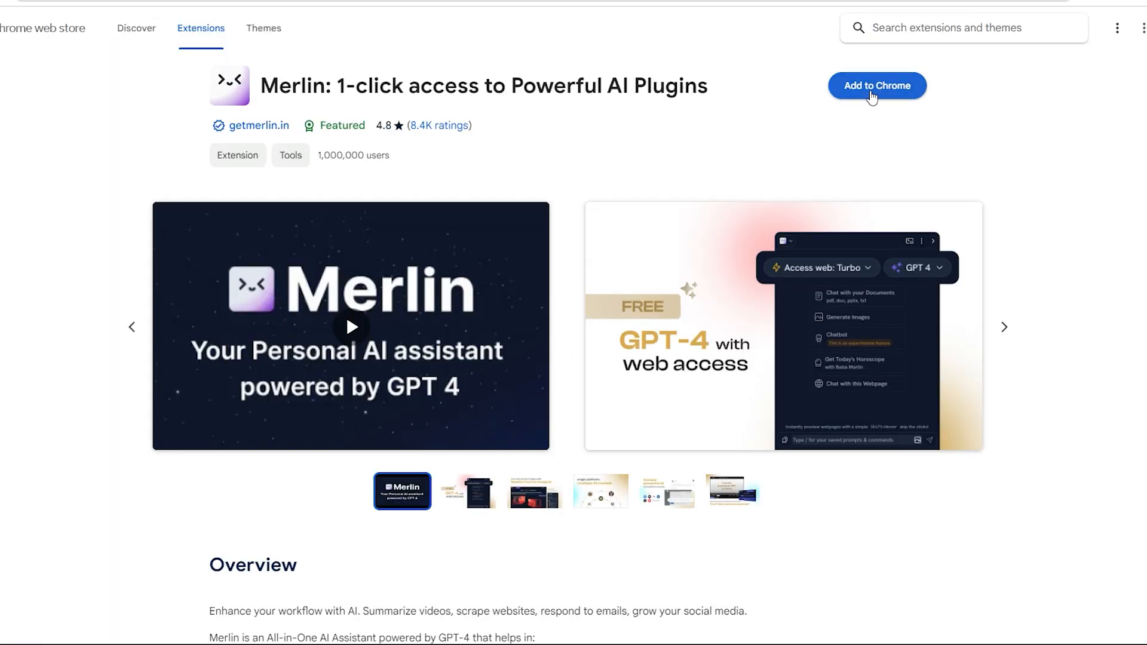
{"action": "left_click", "coordinate": [877, 86]}
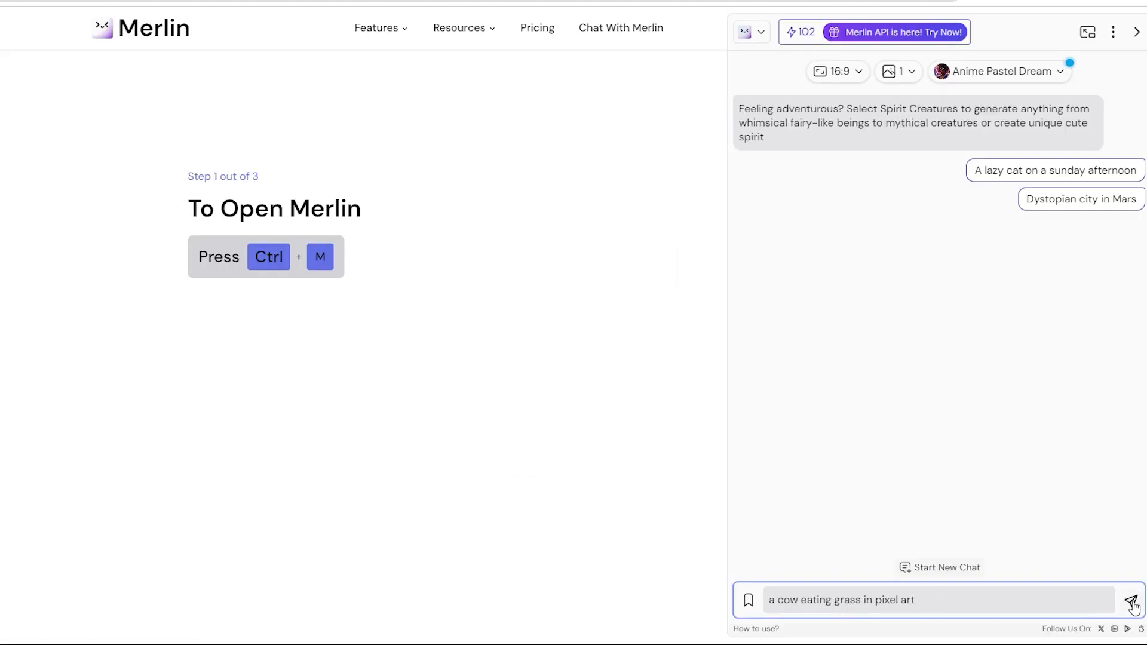
{"action": "left_click", "coordinate": [1130, 600]}
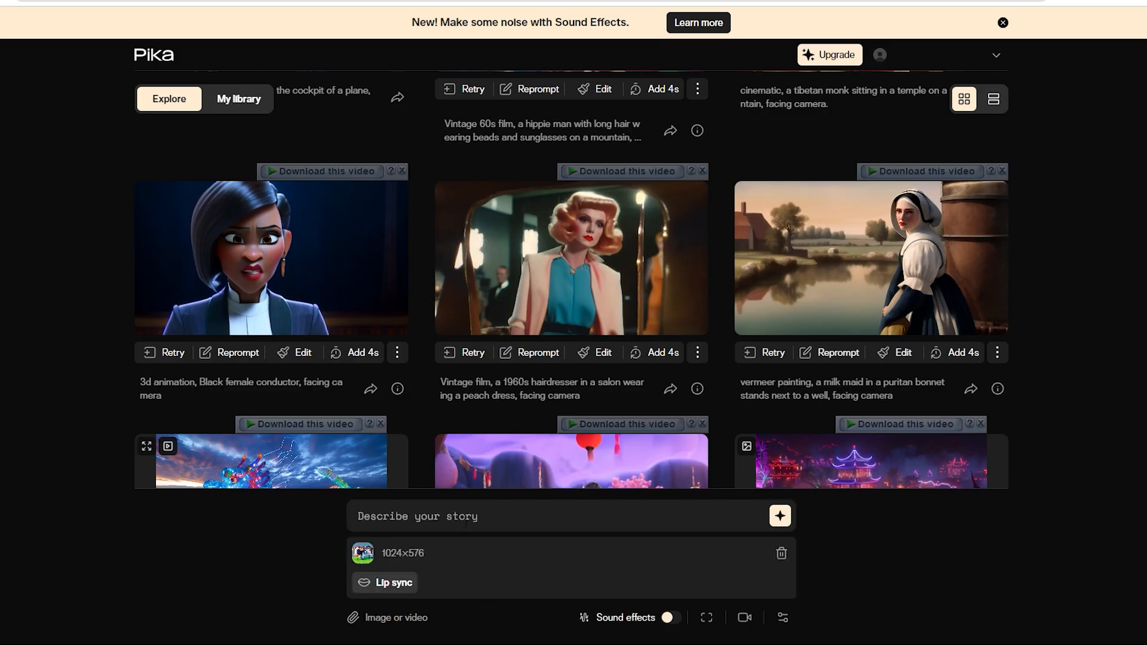
Step: Describe 'cow eating grass' for the attached image, reviewing the Superman video in My library
{"action": "type", "text": "cow eating grass"}
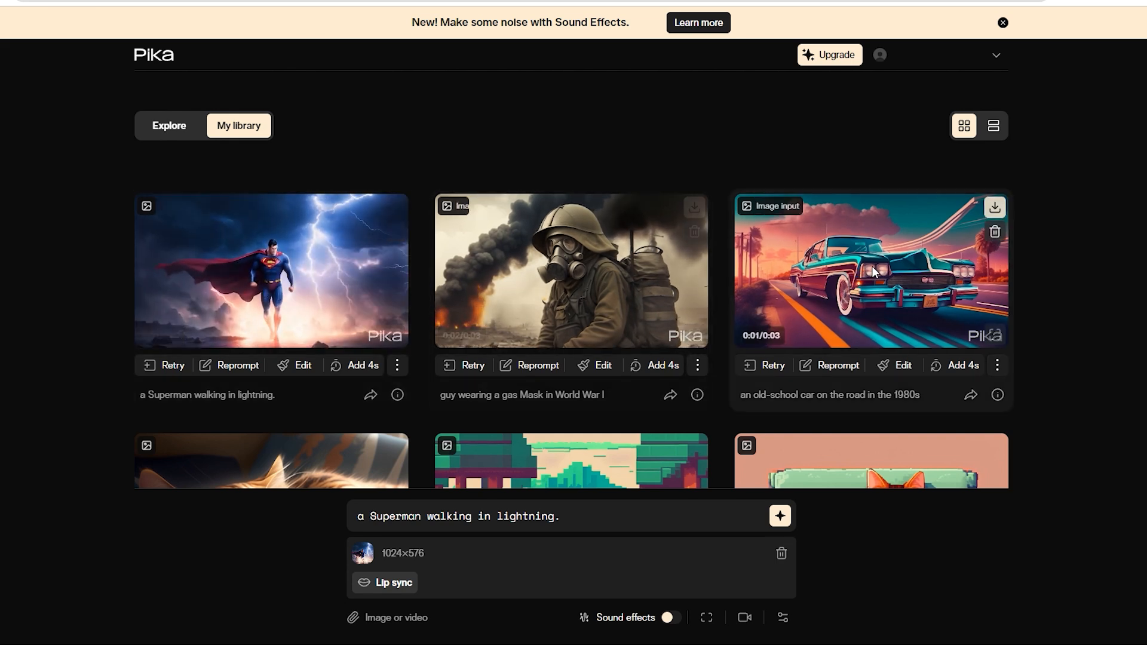
{"action": "scroll", "scroll_direction": "down", "scroll_amount": 3}
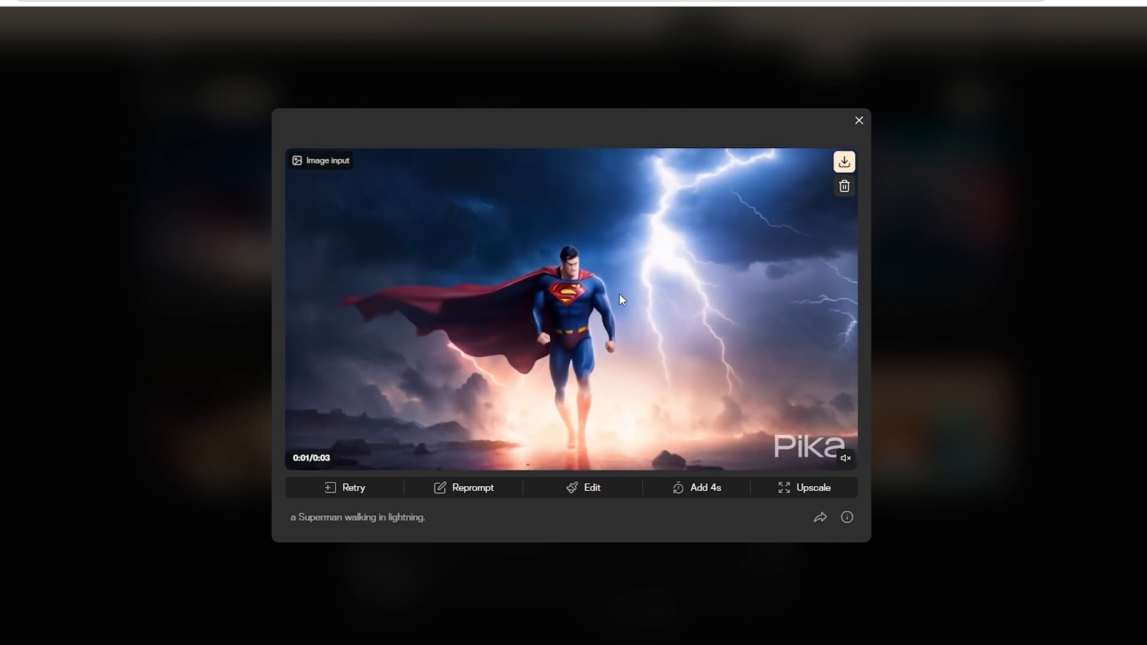
{"action": "left_click", "coordinate": [858, 119]}
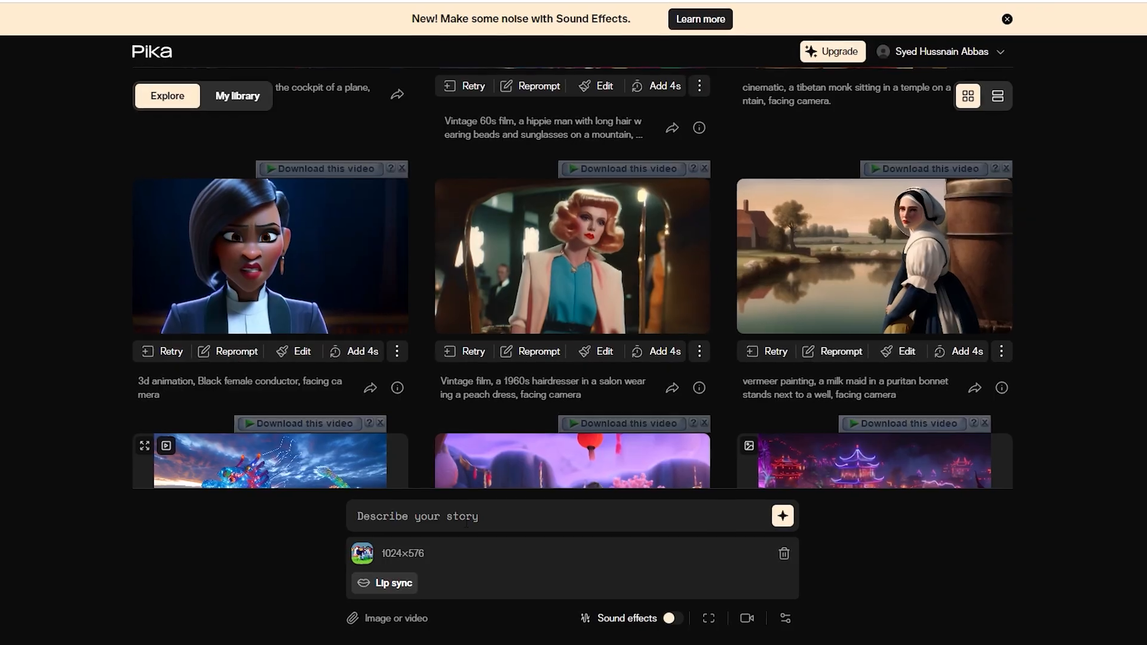
{"action": "type", "text": "cow eating grass"}
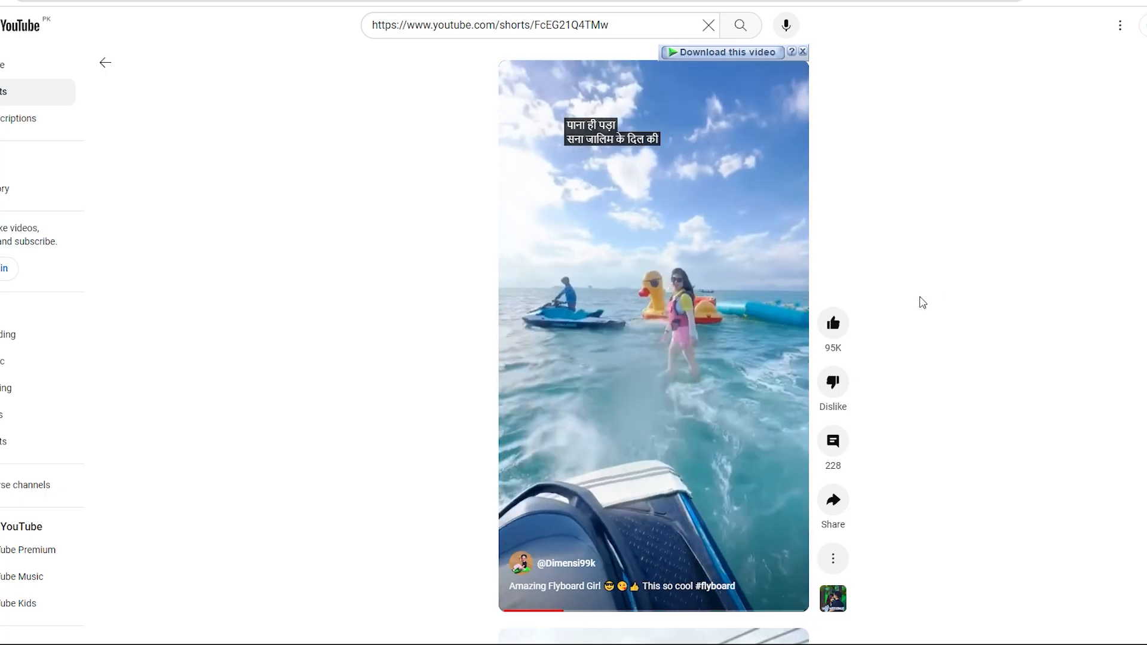
Step: Scroll through the YouTube Short of a woman riding a flyboard
{"action": "scroll", "scroll_direction": "down", "scroll_amount": 3}
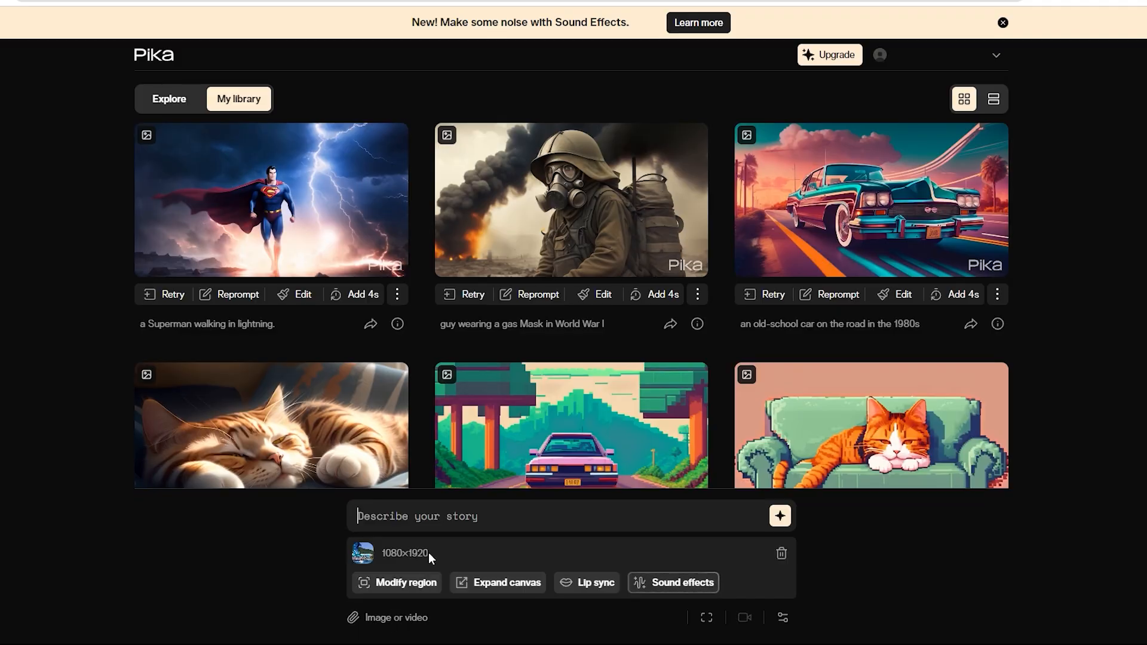
Step: Prompt 'woman as superhero' for the vertical video and review a superhero animation clip
{"action": "type", "text": "woman as superhero"}
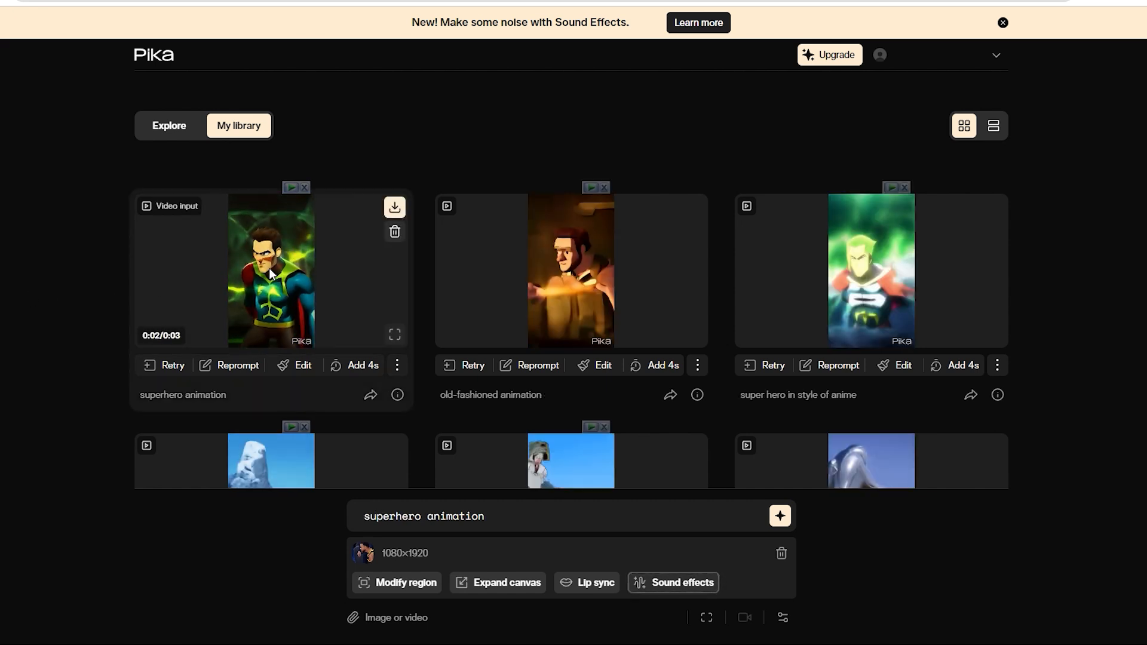
{"action": "left_click", "coordinate": [272, 273]}
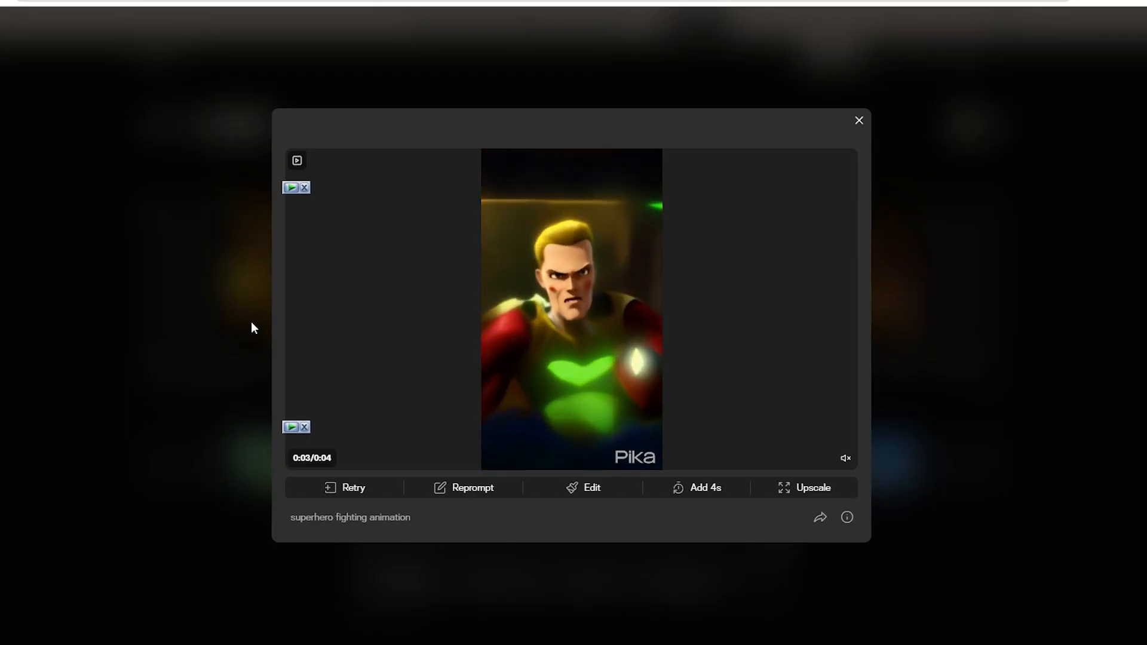
{"action": "left_click", "coordinate": [858, 120]}
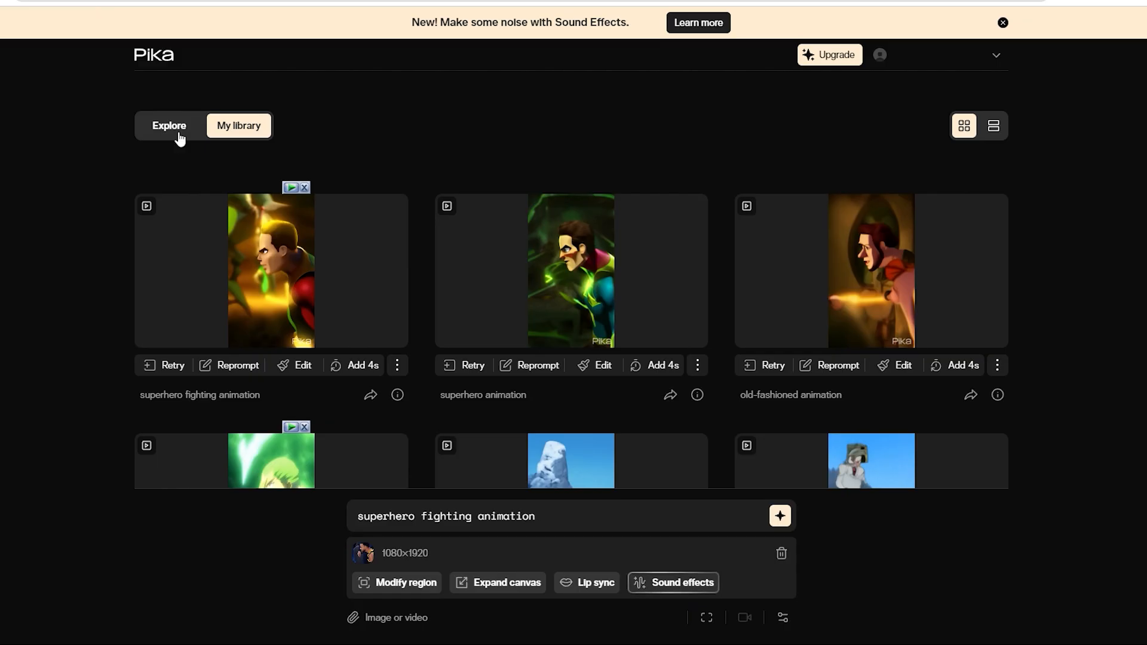
Step: Scroll the Explore feed to the windsurfer video and view it enlarged
{"action": "scroll", "scroll_direction": "down", "scroll_amount": 3}
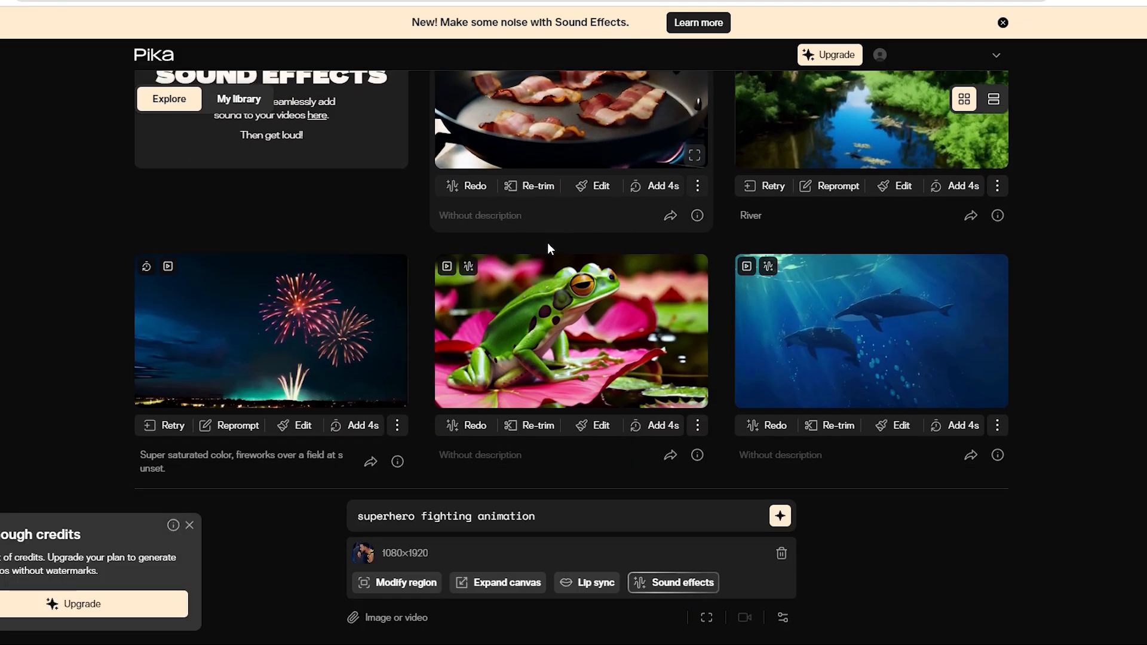
{"action": "scroll", "scroll_direction": "down", "scroll_amount": 3}
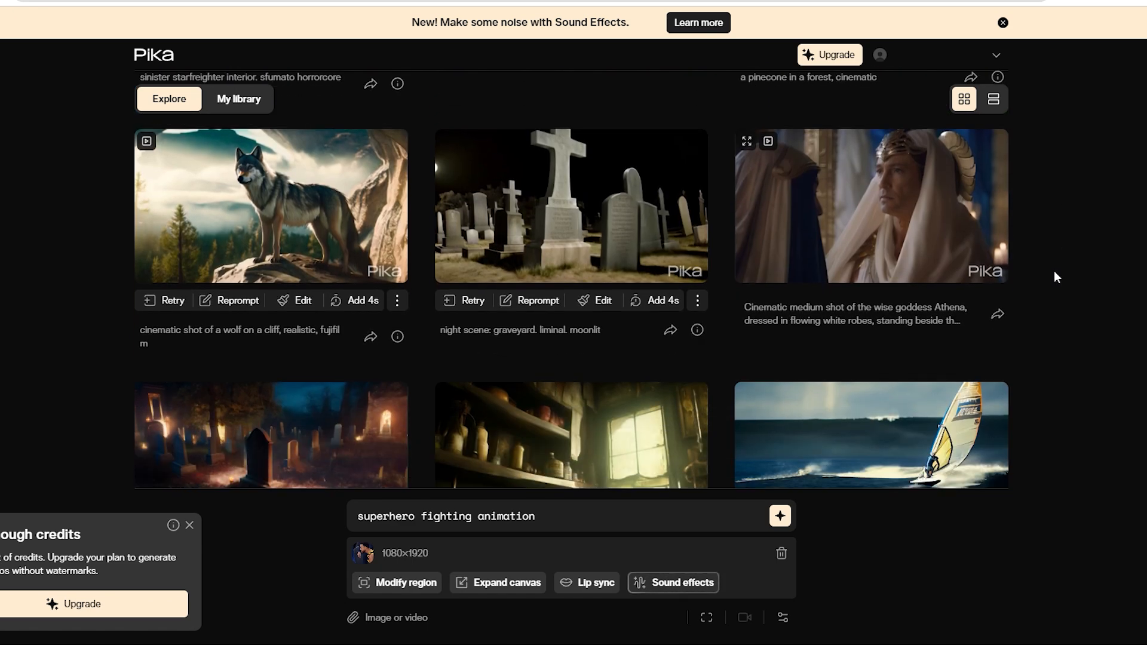
{"action": "scroll", "scroll_direction": "down", "scroll_amount": 3}
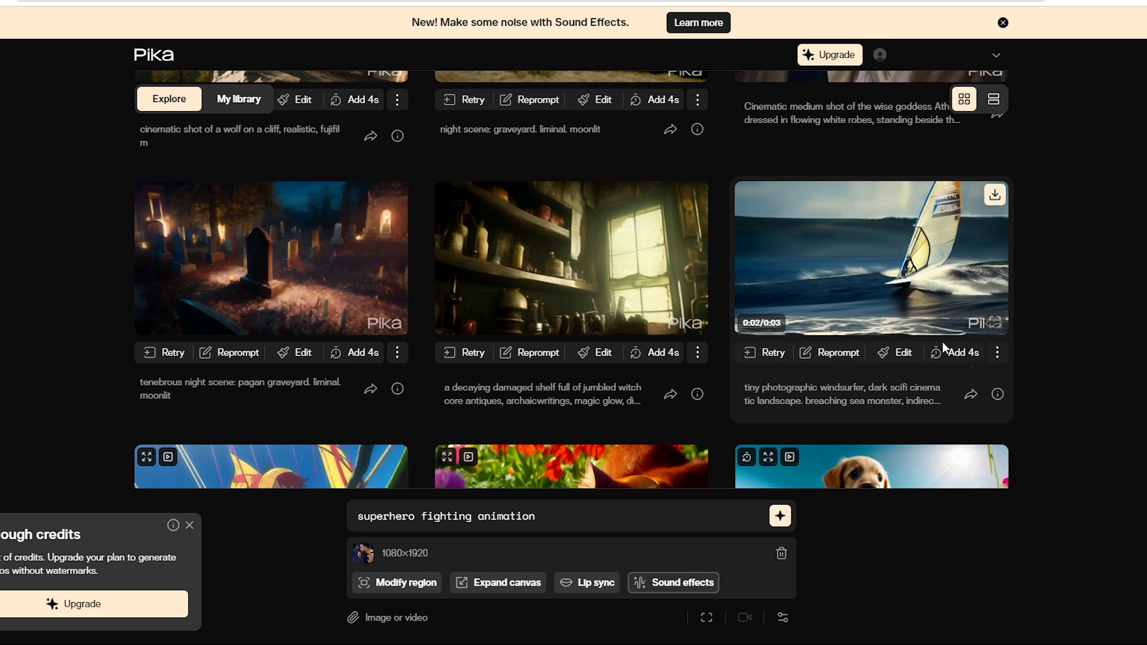
{"action": "left_click", "coordinate": [870, 256]}
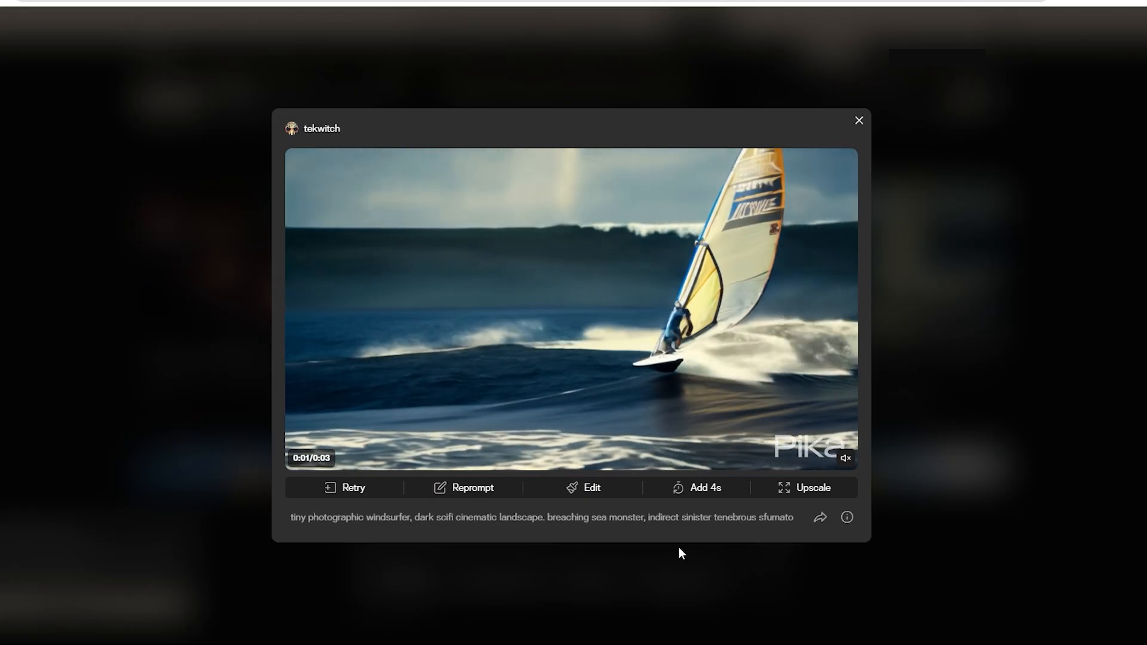
Step: Close the viewer and choose Add 4s to extend the windsurfer video
{"action": "left_click", "coordinate": [859, 119]}
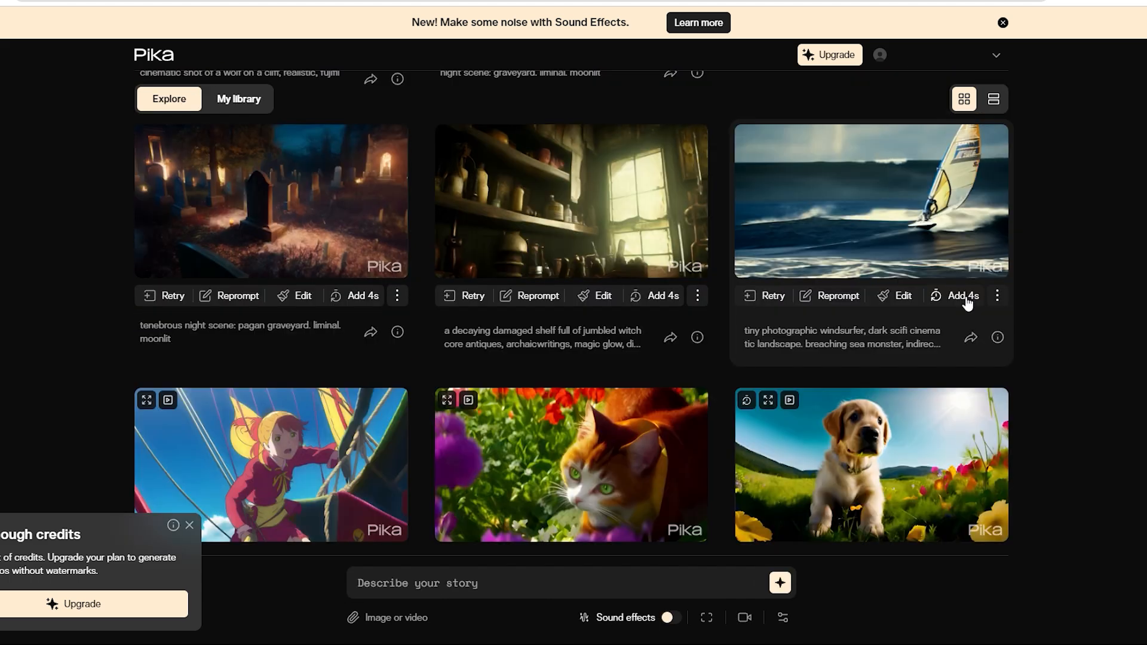
{"action": "left_click", "coordinate": [963, 296]}
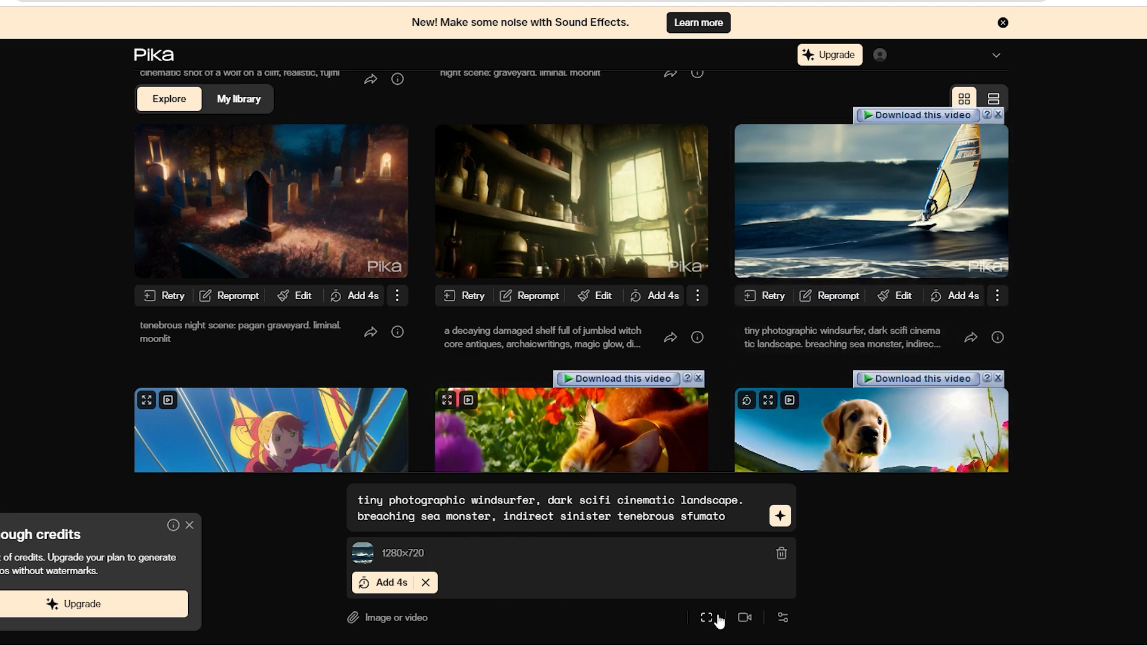
{"action": "mouse_move", "coordinate": [747, 633]}
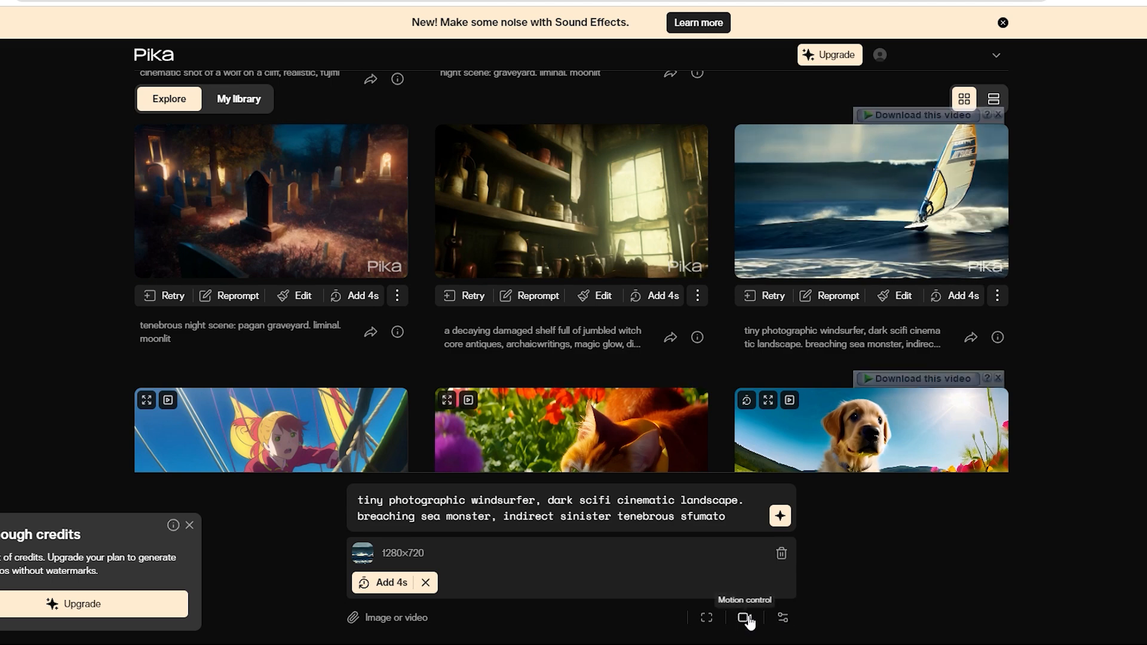
Step: Give the windsurfer extension a clockwise-rotate camera motion at strength 4 via Motion control
{"action": "left_click", "coordinate": [743, 617]}
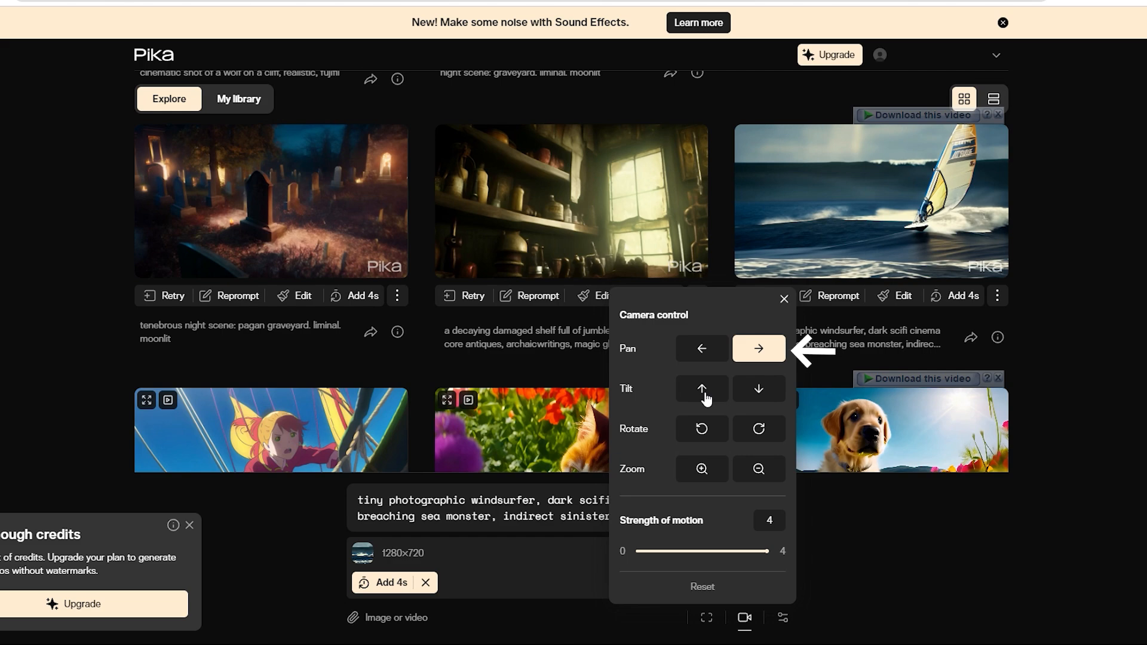
{"action": "left_click", "coordinate": [701, 388]}
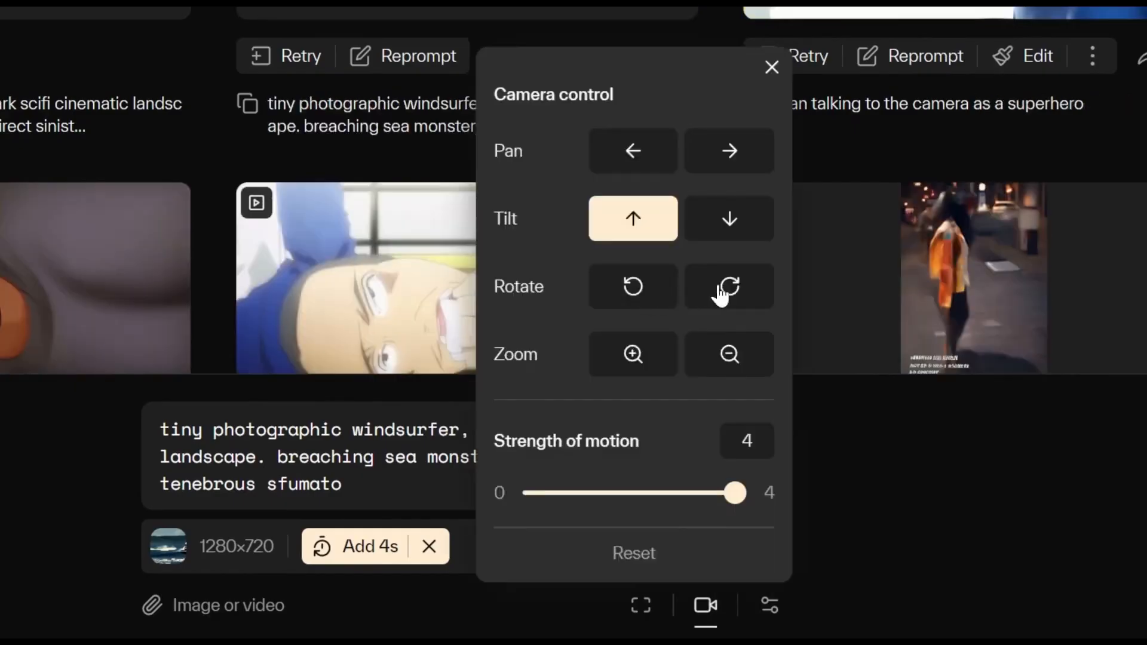
{"action": "left_click", "coordinate": [729, 287]}
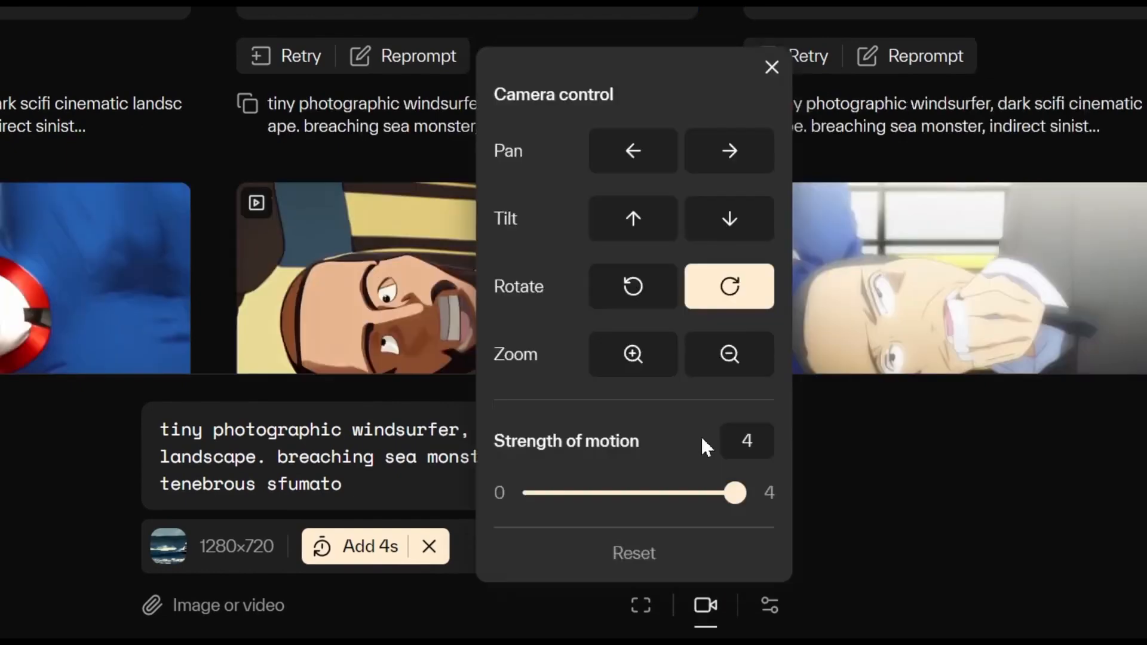
{"action": "left_click", "coordinate": [655, 606]}
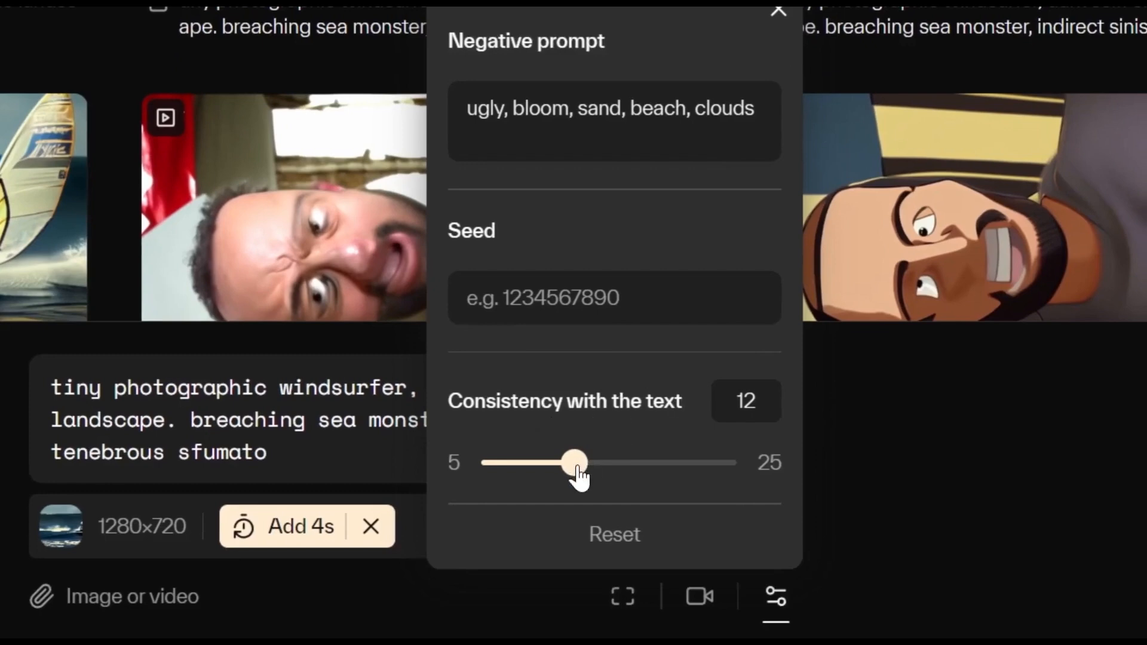
Step: Drag the Consistency with the text slider from 12 up to its maximum of 25
{"action": "left_click_drag", "start_coordinate": [575, 462], "coordinate": [643, 462]}
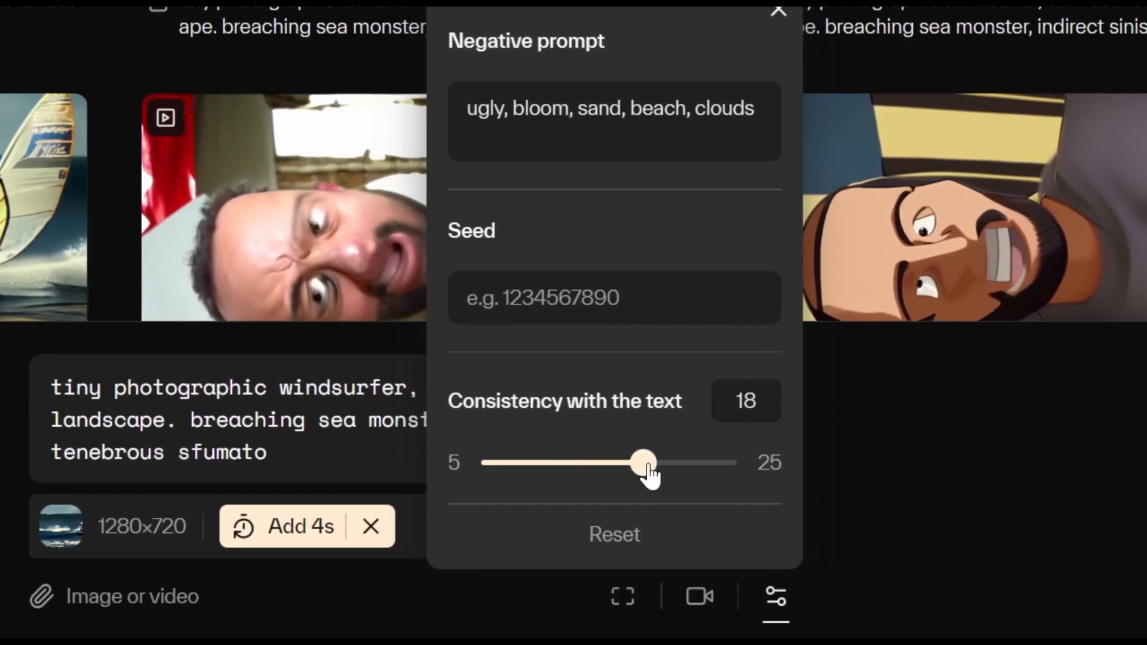
{"action": "left_click_drag", "start_coordinate": [642, 462], "coordinate": [723, 462]}
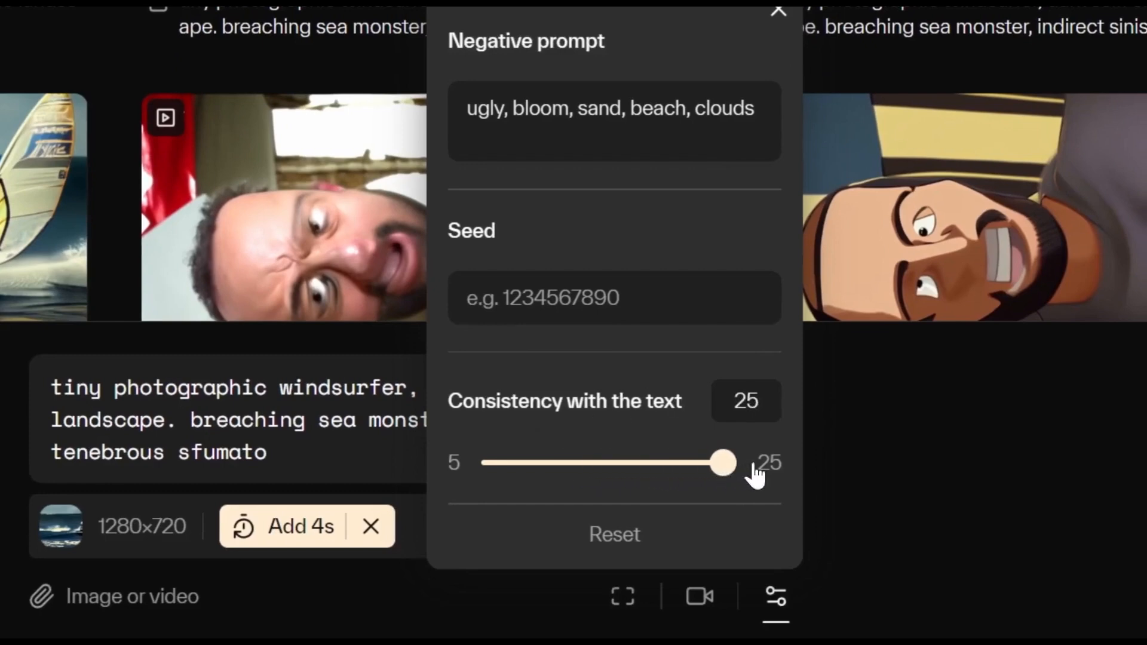
{"action": "left_click_drag", "start_coordinate": [723, 462], "coordinate": [493, 462]}
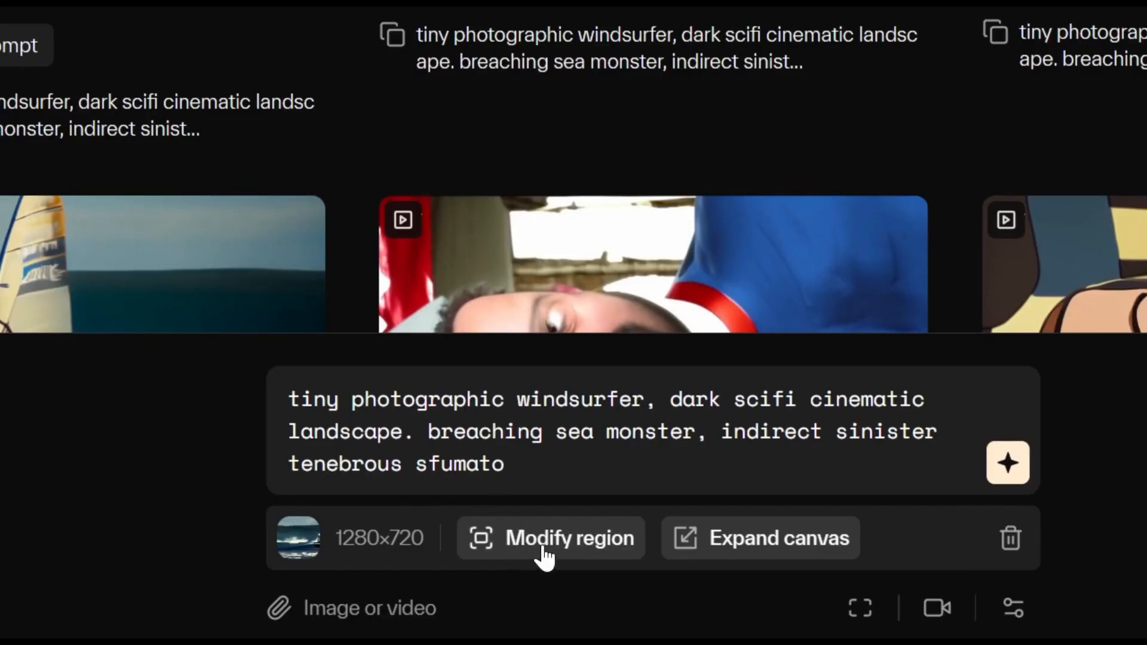
Step: Mark the sail region for modification and select 'windsurfer' in the prompt to replace with 'jetski'
{"action": "left_click", "coordinate": [570, 538]}
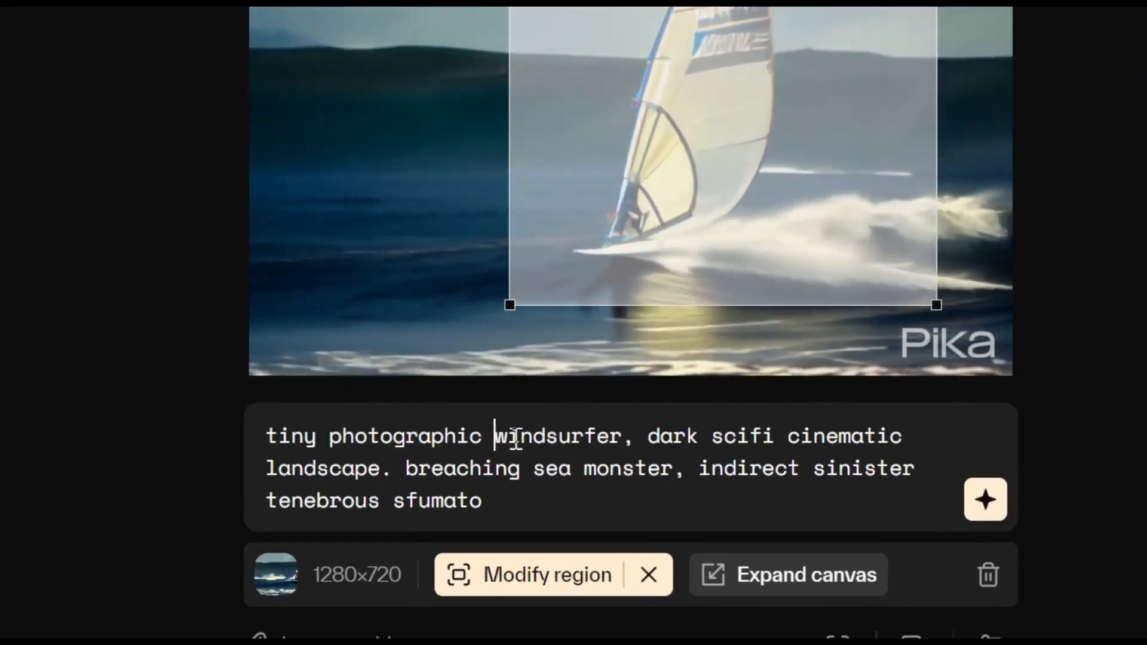
{"action": "double_click", "coordinate": [558, 436]}
{"action": "type", "text": "jetsk"}
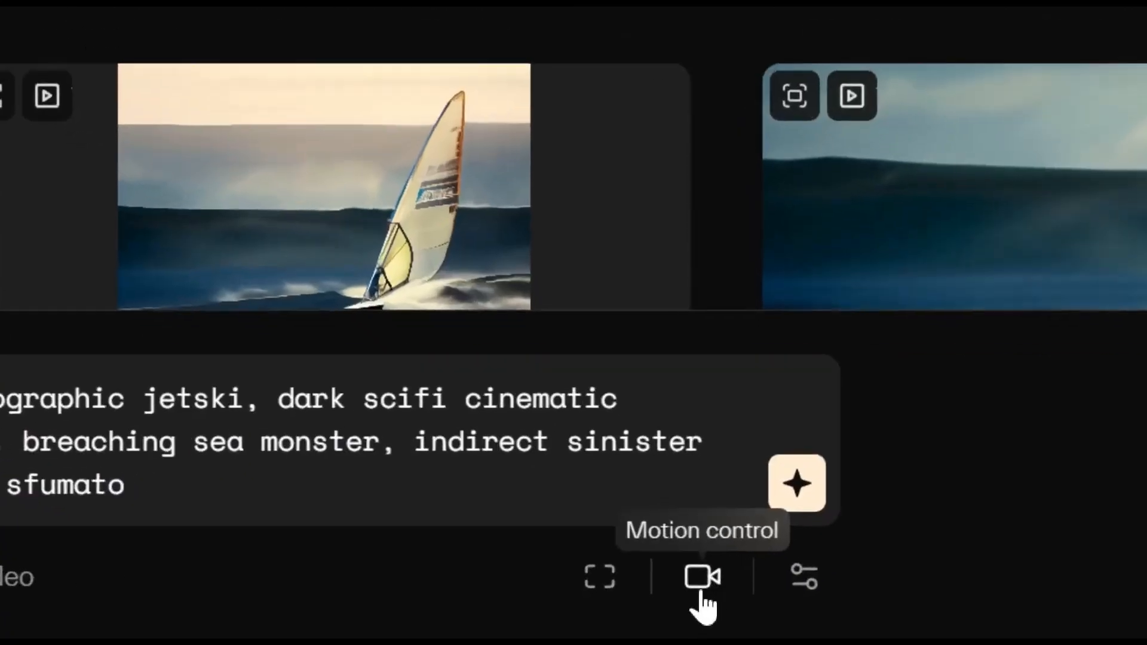
Step: Set pan-right and zoom-in camera motion on the lakeside camping prompt and generate it
{"action": "left_click", "coordinate": [700, 579]}
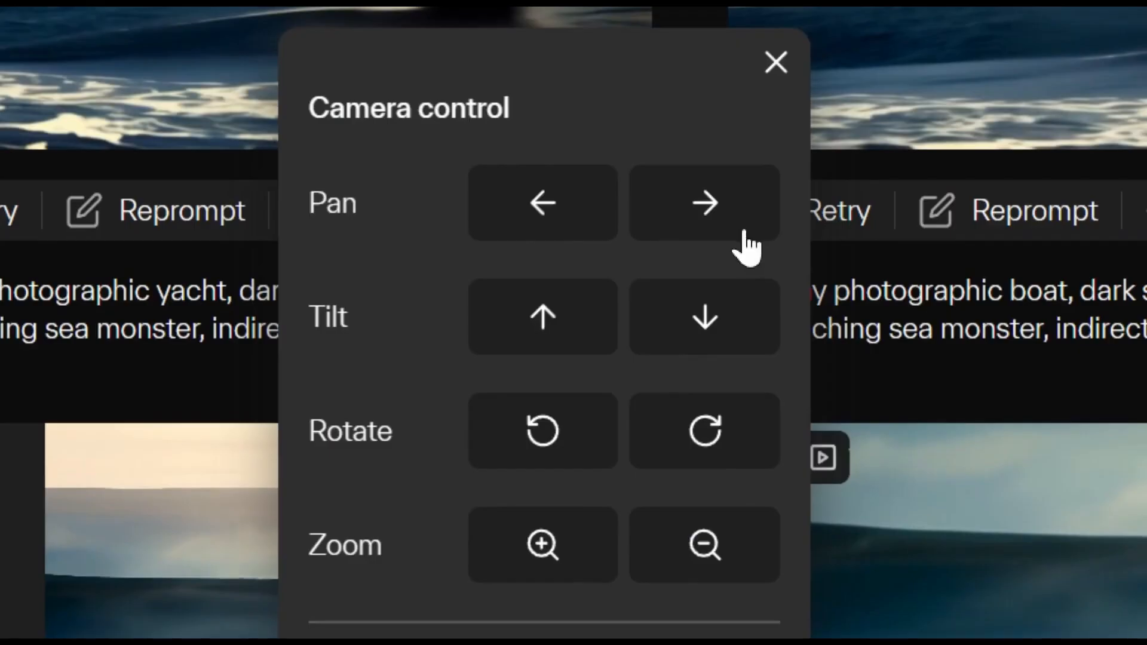
{"action": "mouse_move", "coordinate": [618, 376]}
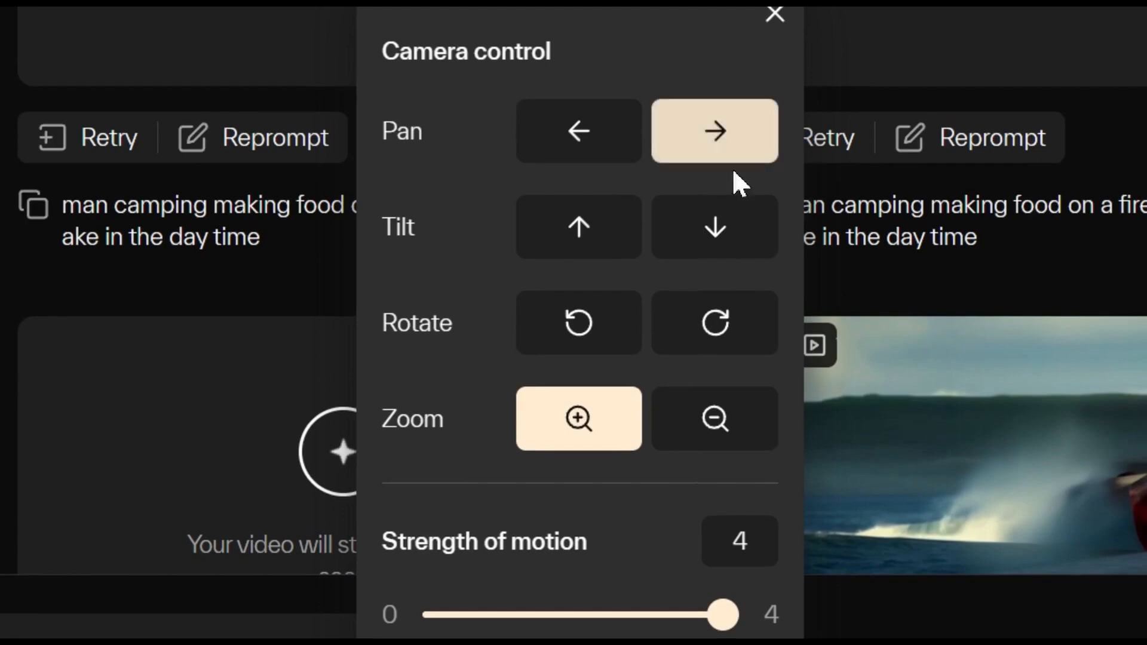
{"action": "left_click", "coordinate": [715, 323]}
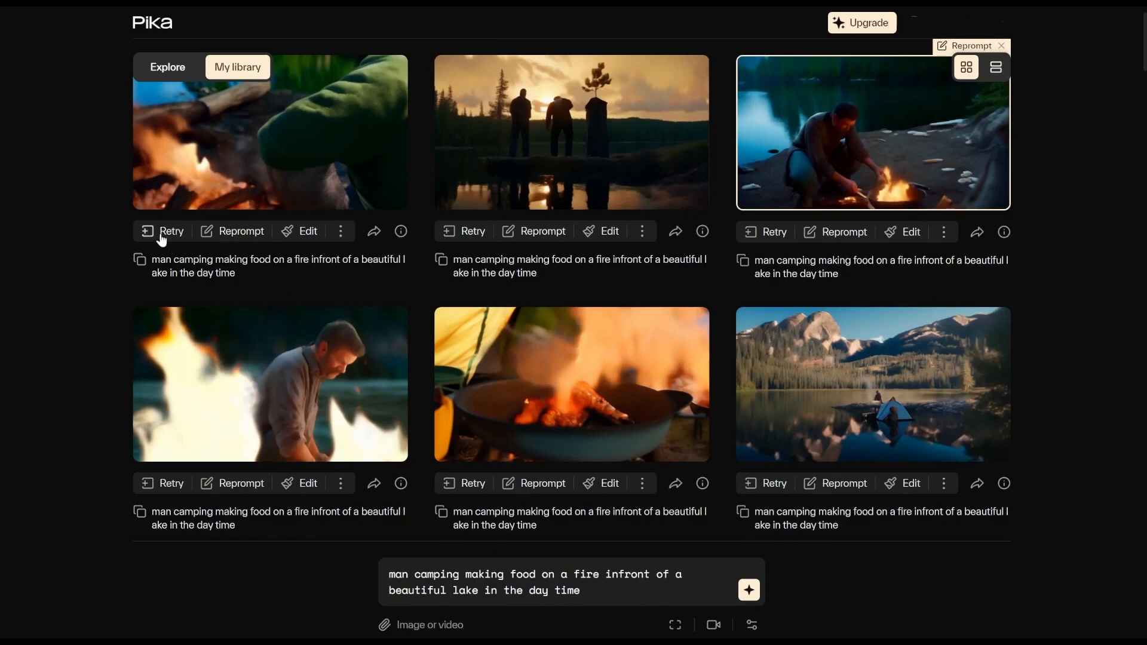
Step: Retry the first camping video so new versions queue, scrolling down the library
{"action": "left_click", "coordinate": [165, 232]}
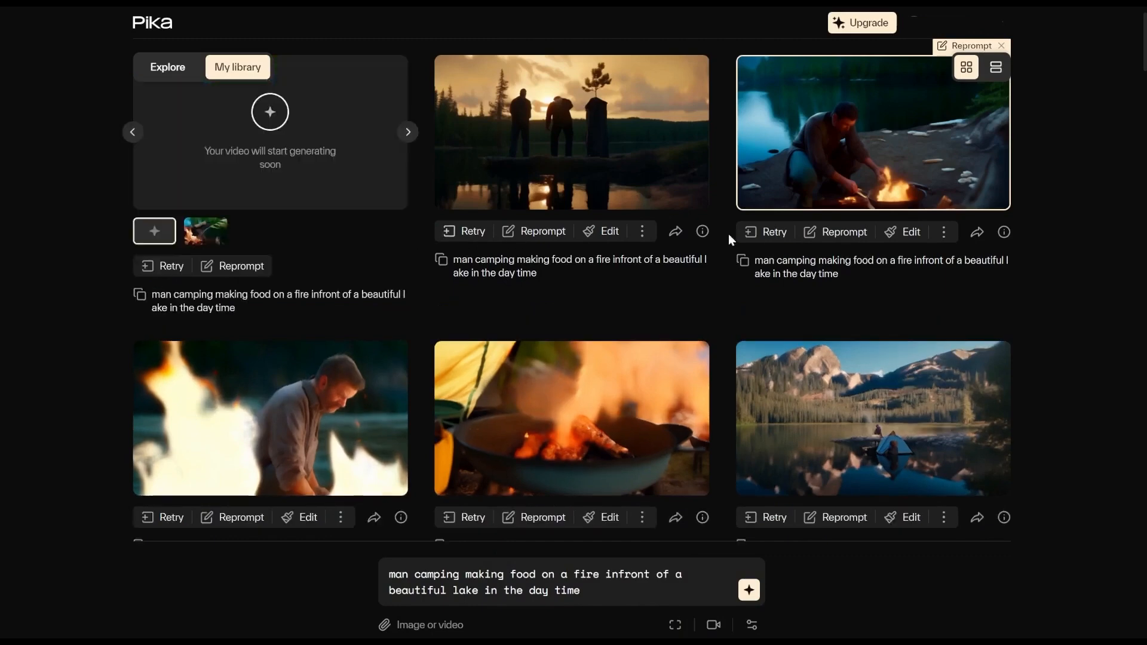
{"action": "scroll", "scroll_direction": "down", "scroll_amount": 3}
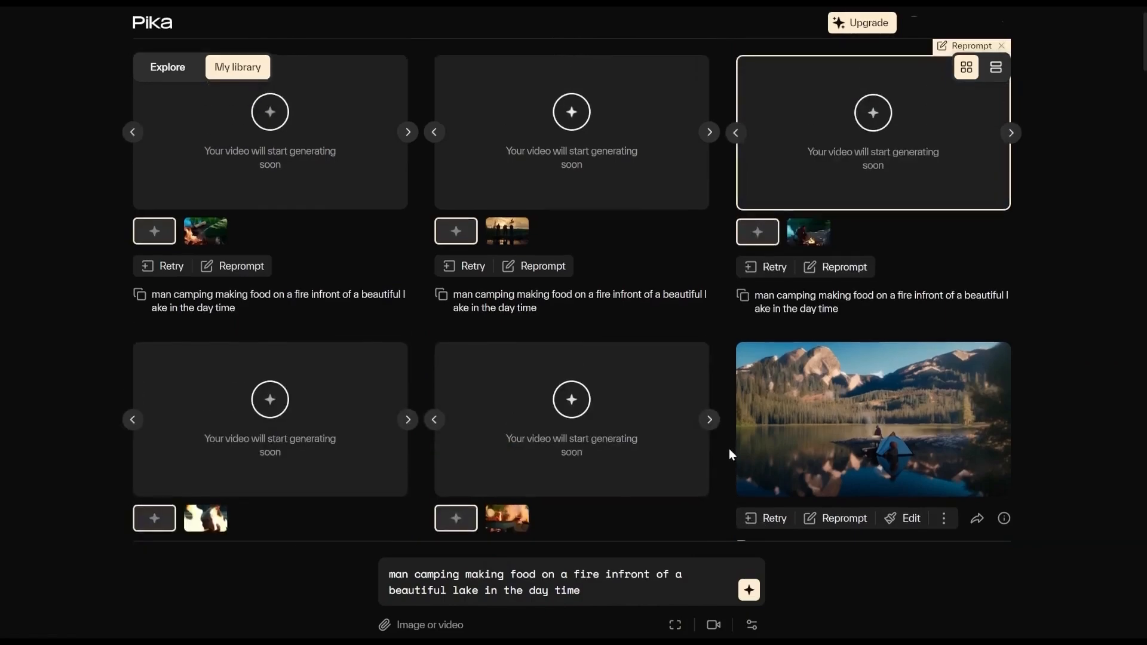
{"action": "scroll", "scroll_direction": "down", "scroll_amount": 3}
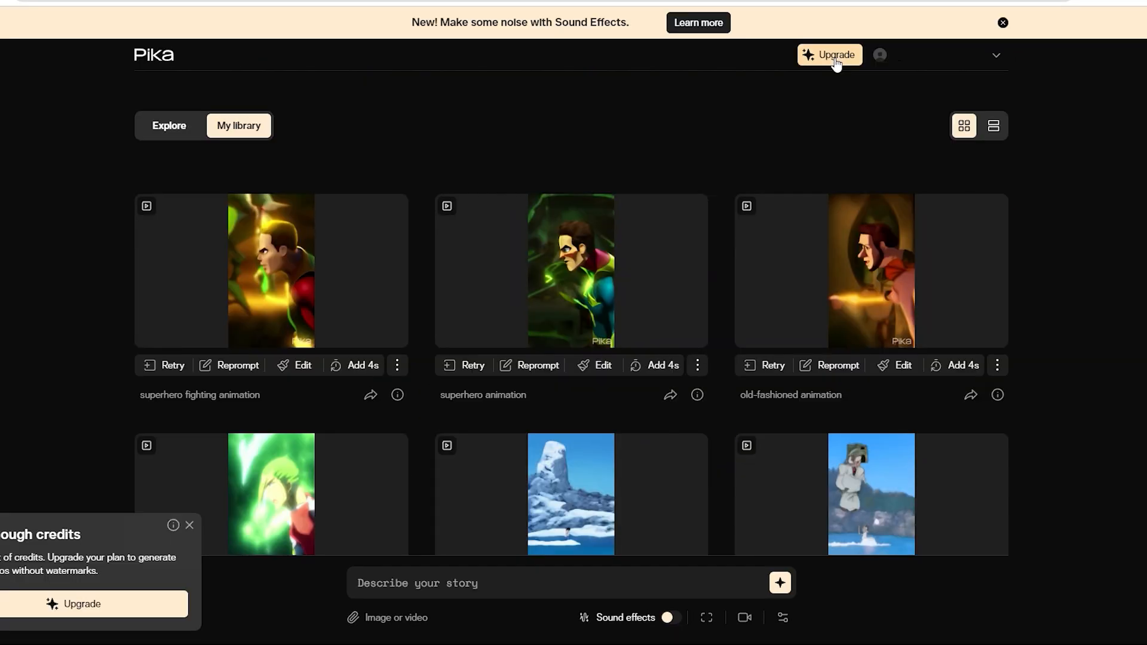
Step: Show the Upgrade plans with yearly billing and highlight the Pro plan's $58 price
{"action": "left_click", "coordinate": [829, 55]}
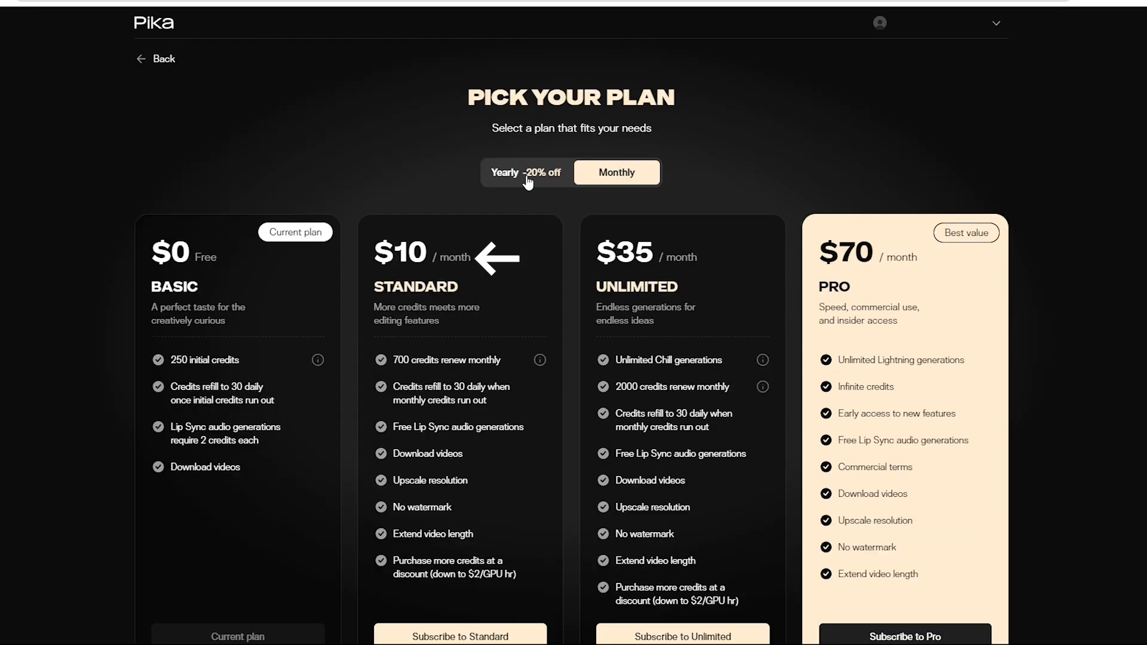
{"action": "left_click", "coordinate": [526, 172]}
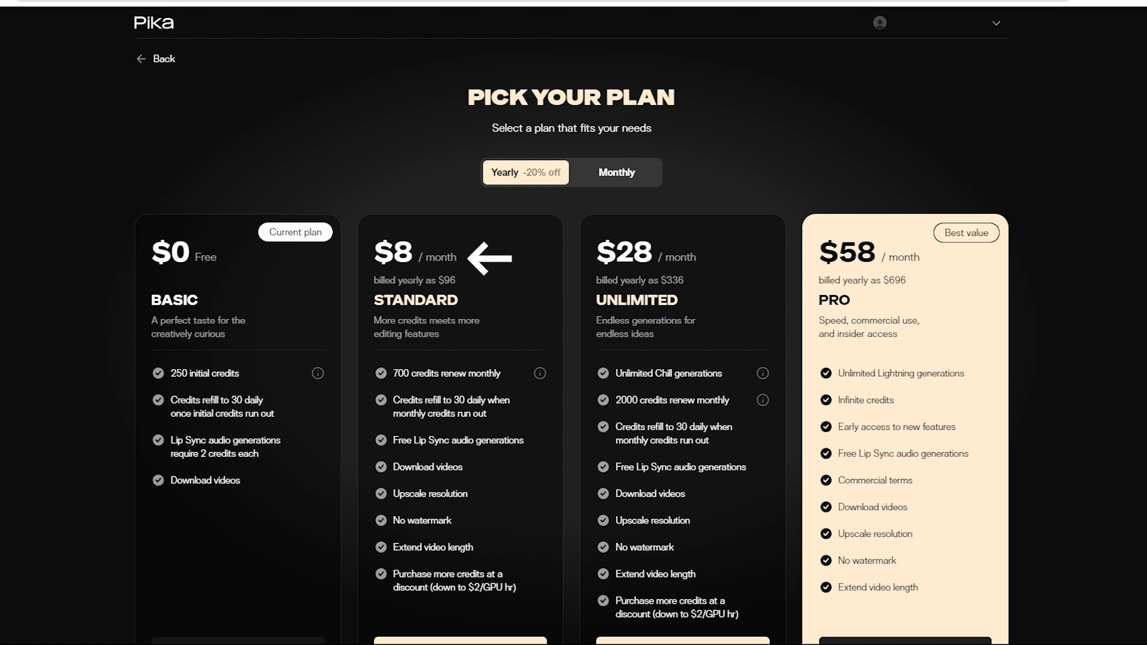
{"action": "double_click", "coordinate": [401, 374]}
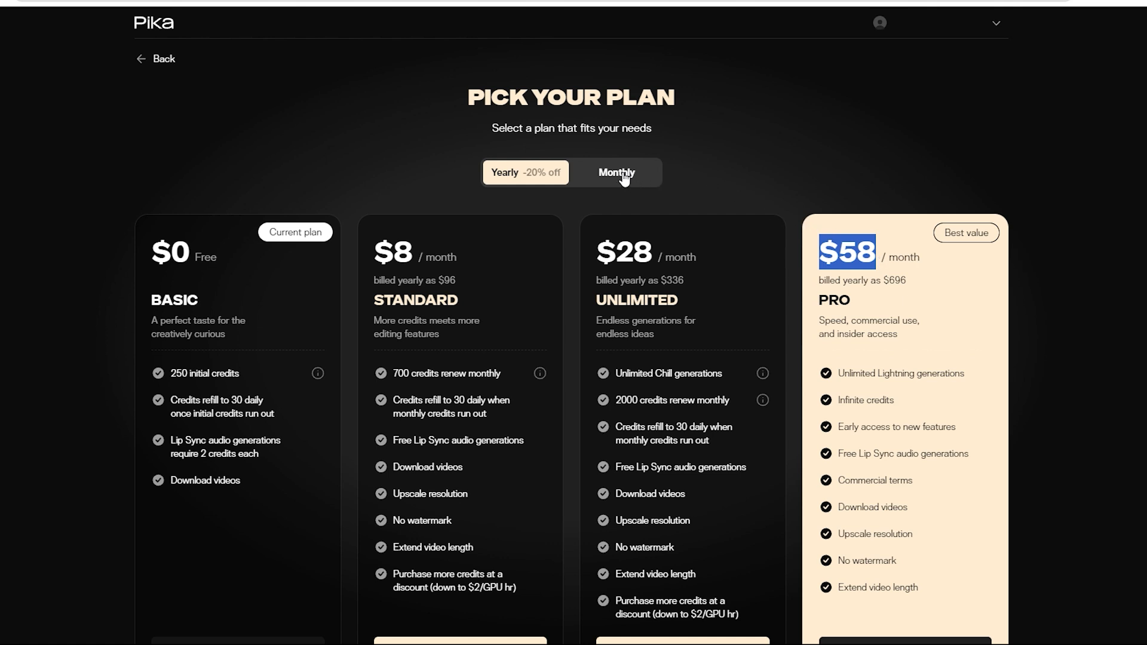
Step: Switch to monthly billing and highlight the Pro plan's $70 price
{"action": "left_click", "coordinate": [617, 172]}
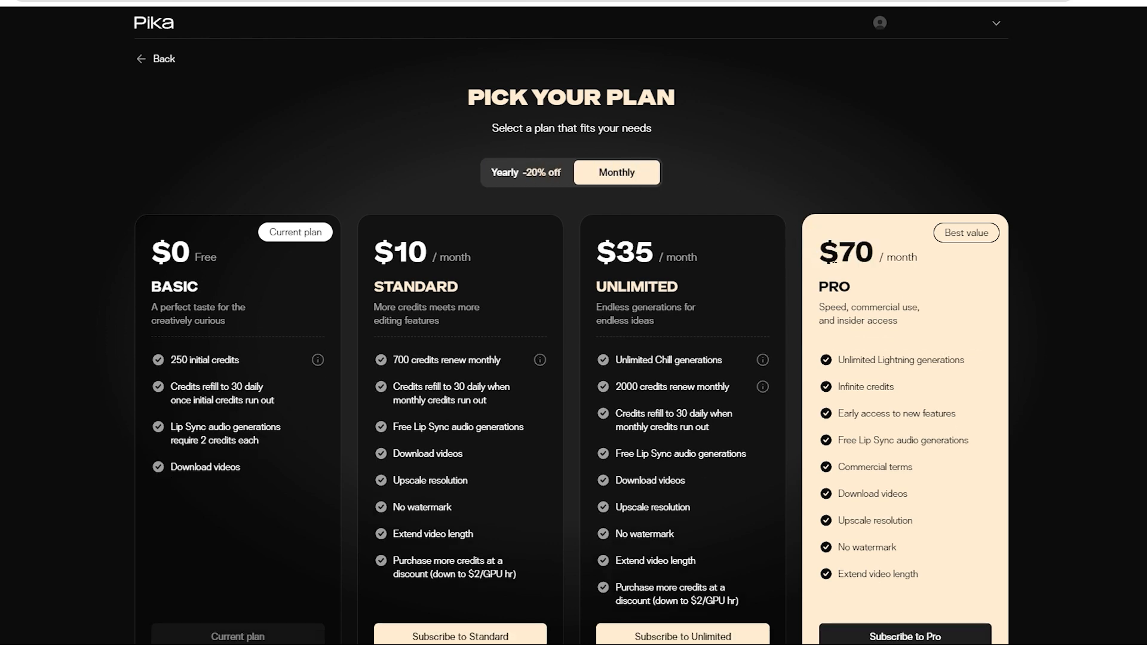
{"action": "double_click", "coordinate": [846, 253]}
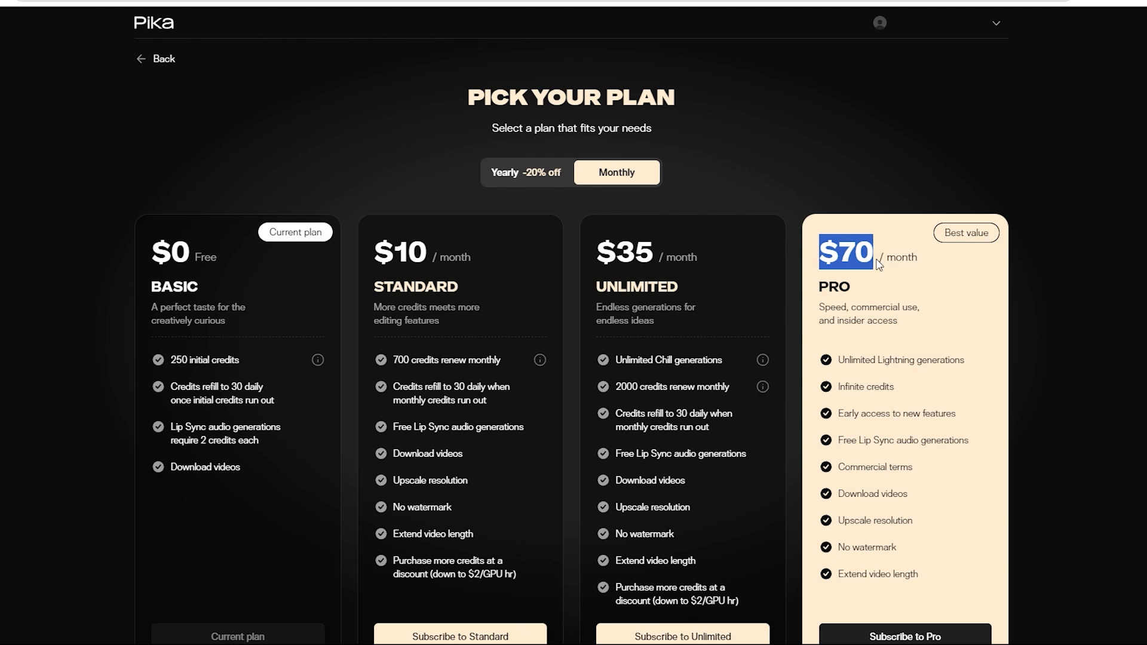
{"action": "scroll", "scroll_direction": "down", "scroll_amount": 3}
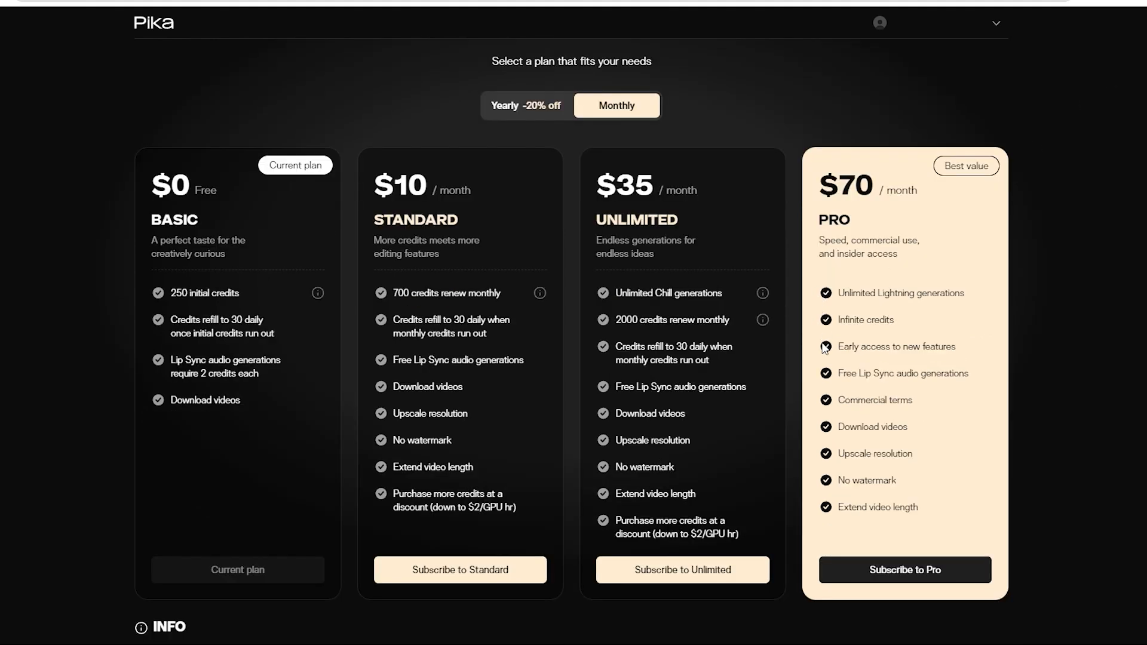